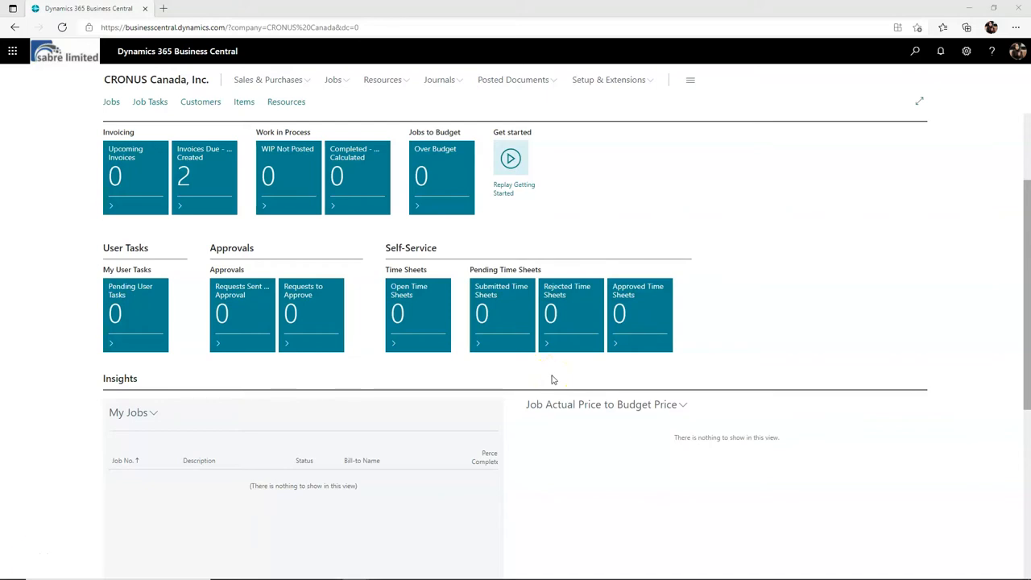
mouse_move(559, 374)
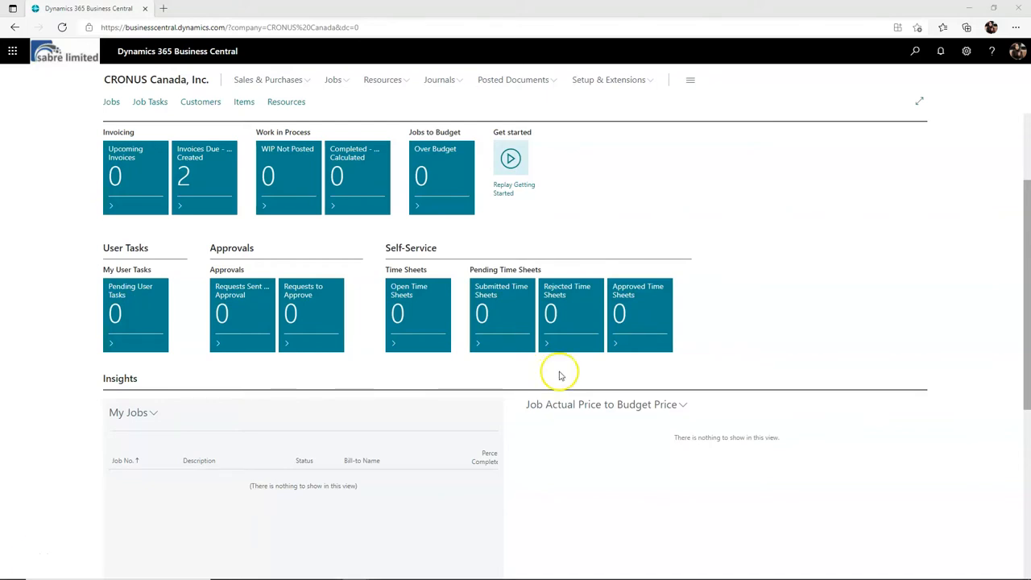
Search Tell Me for 'Permiss' to list Permission Sets, Effective Permissions and Users.
click(915, 50)
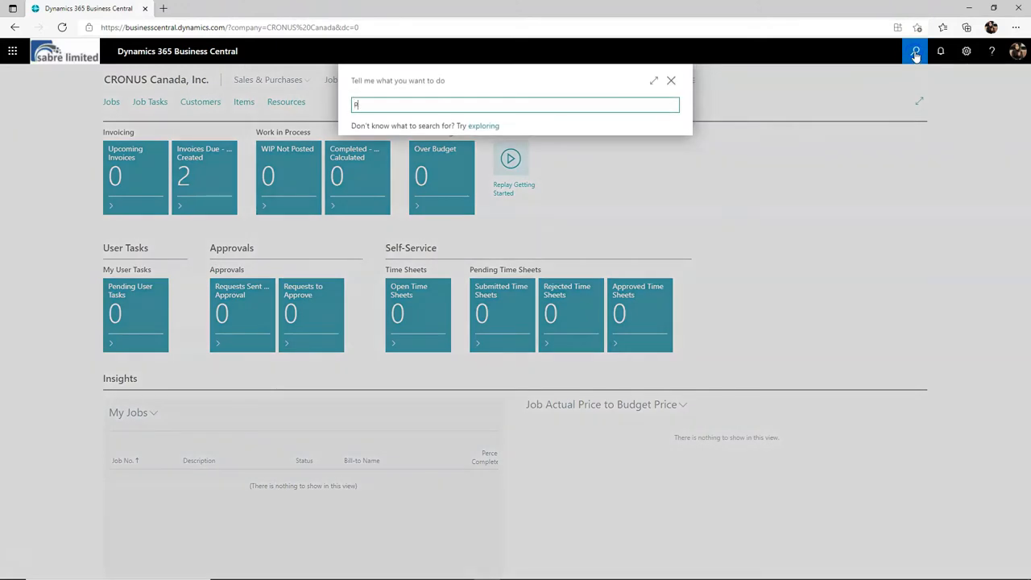
text(ermissi)
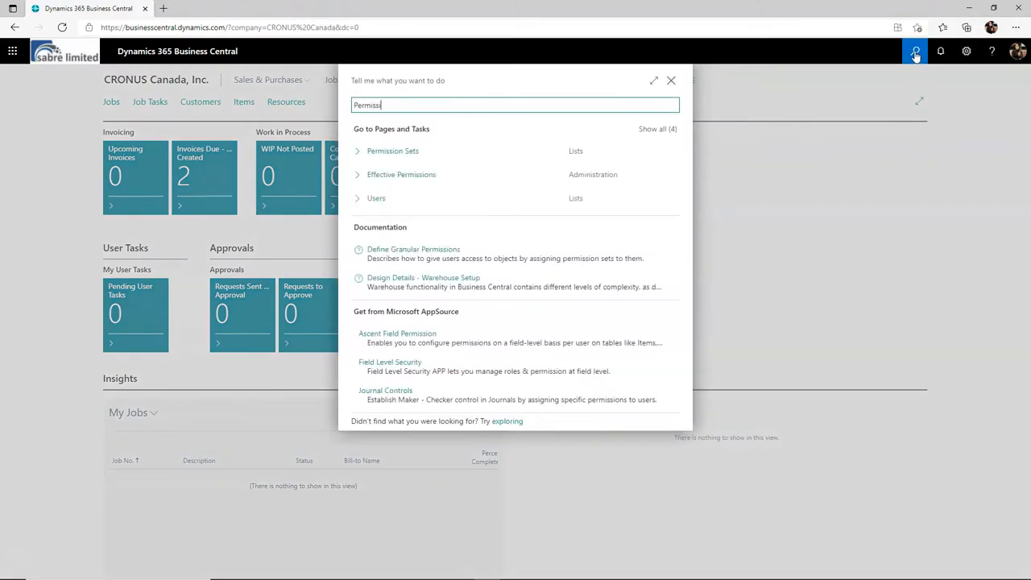
Open Permission Sets from the results and browse the D365 and Intelligent Cloud entries.
click(393, 152)
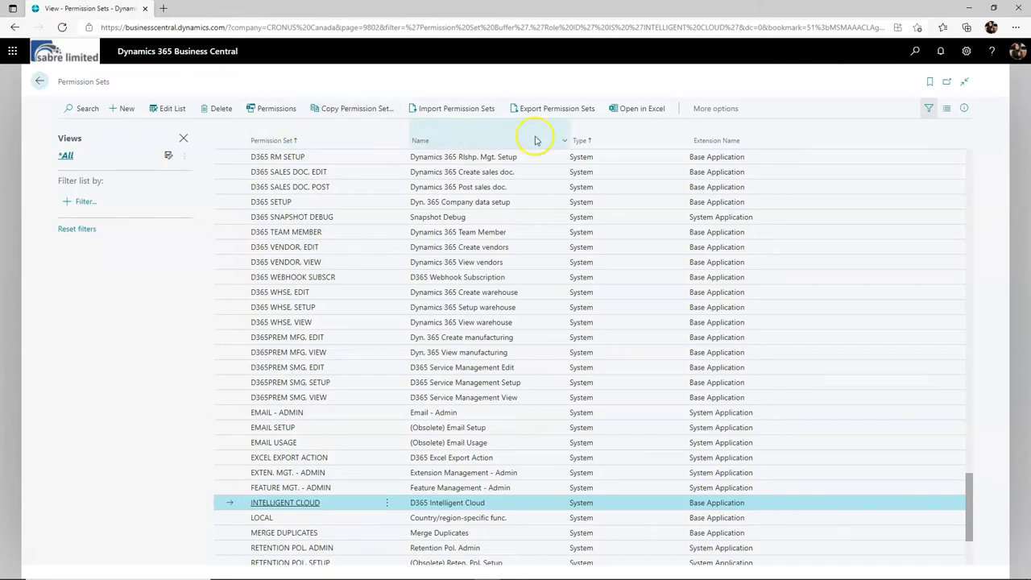
mouse_move(588, 282)
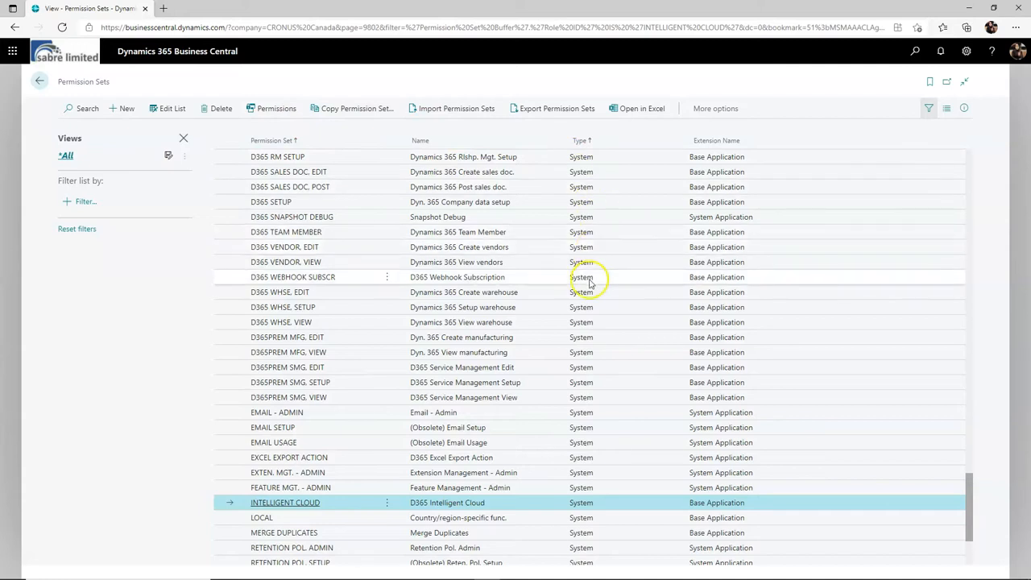
scroll(down, 3)
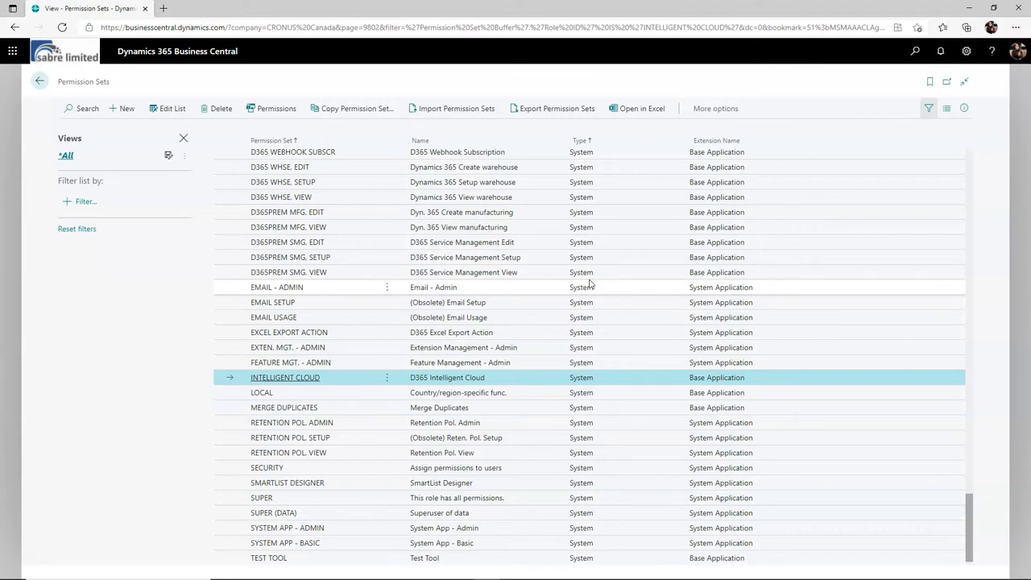
mouse_move(351, 108)
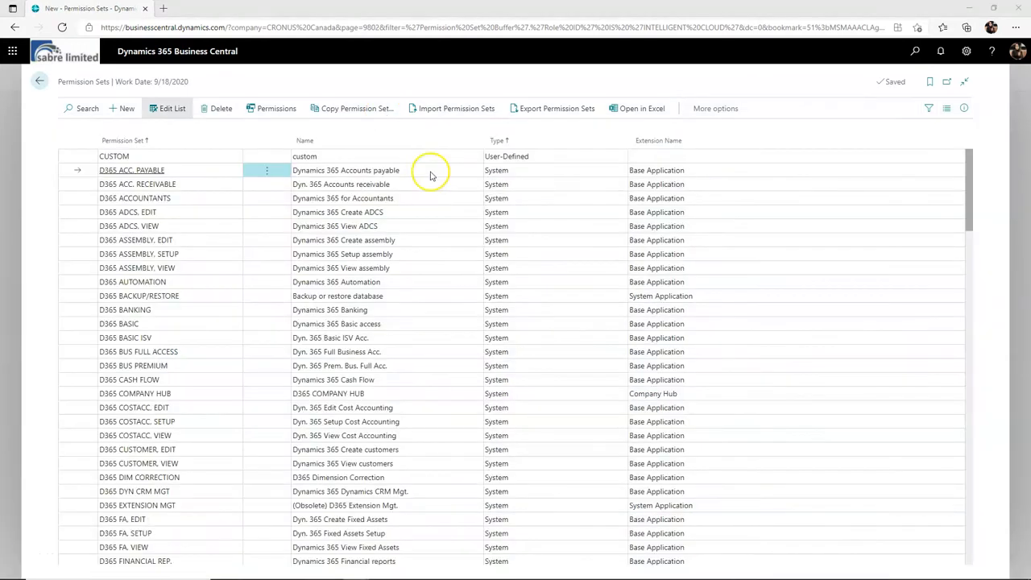
mouse_move(432, 174)
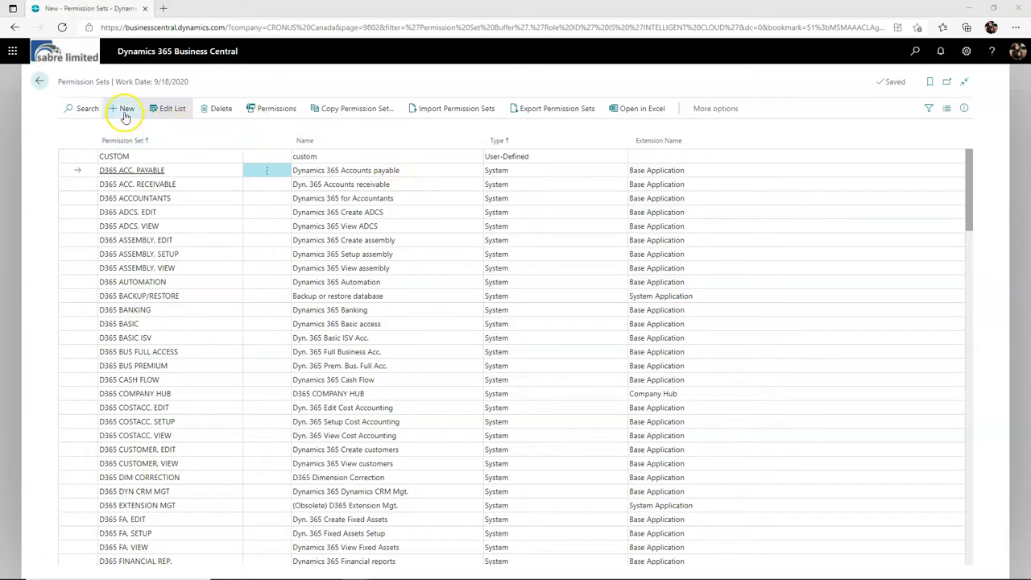
mouse_move(351, 108)
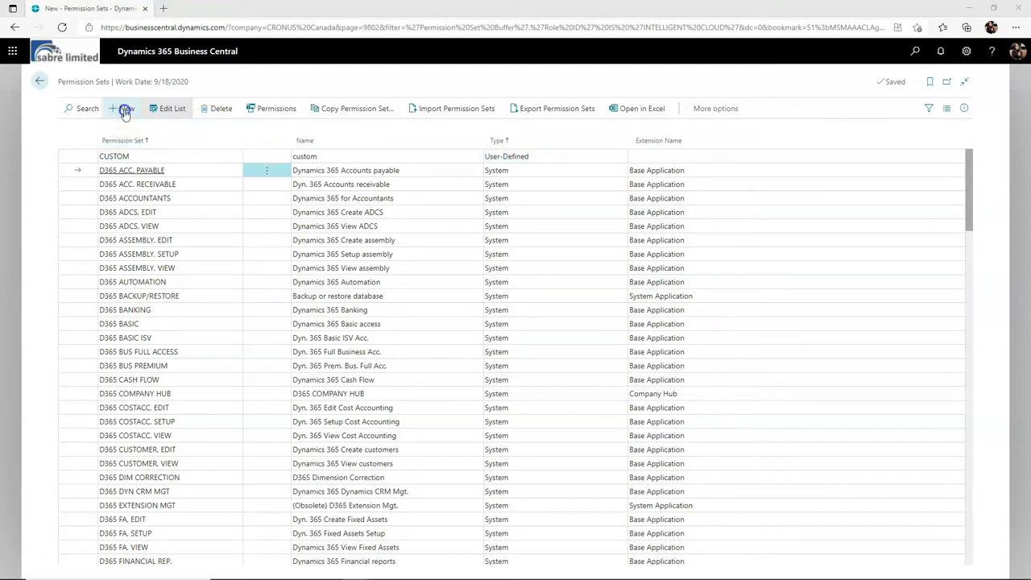
Add permission set TEST SAMPLE with the name Test Permissions.
click(121, 108)
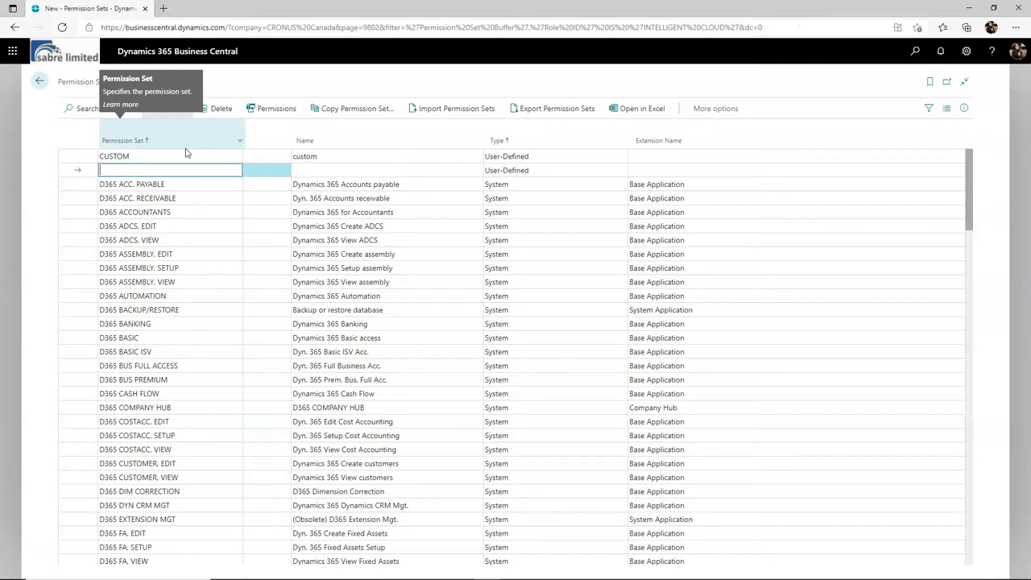
text(Test Permissions)
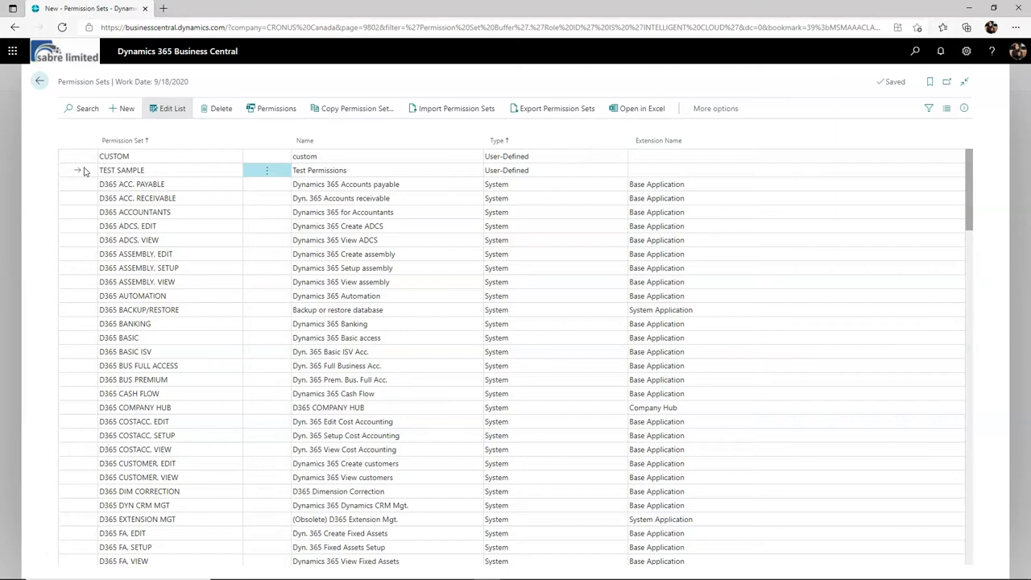
mouse_move(251, 139)
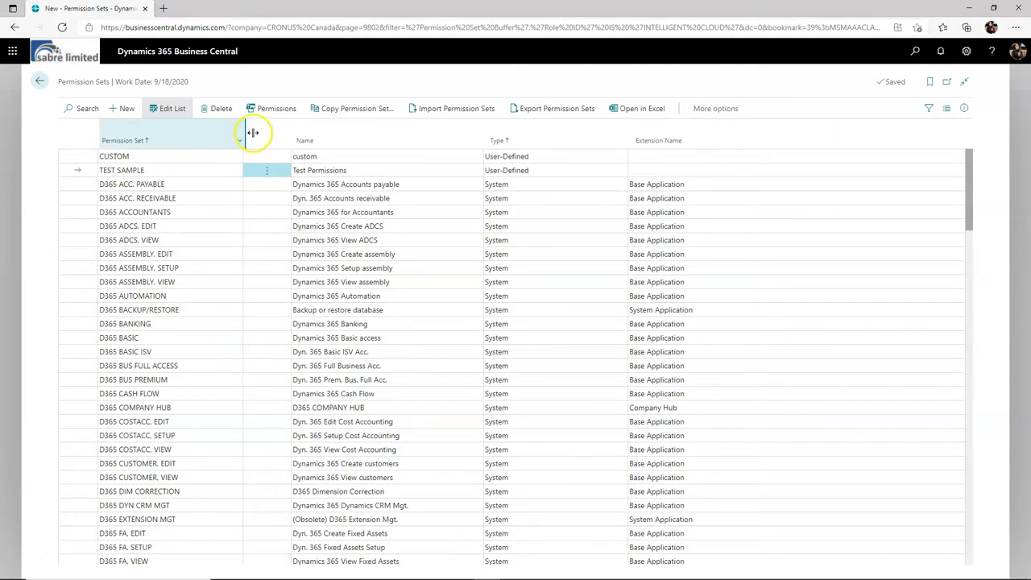
mouse_move(276, 108)
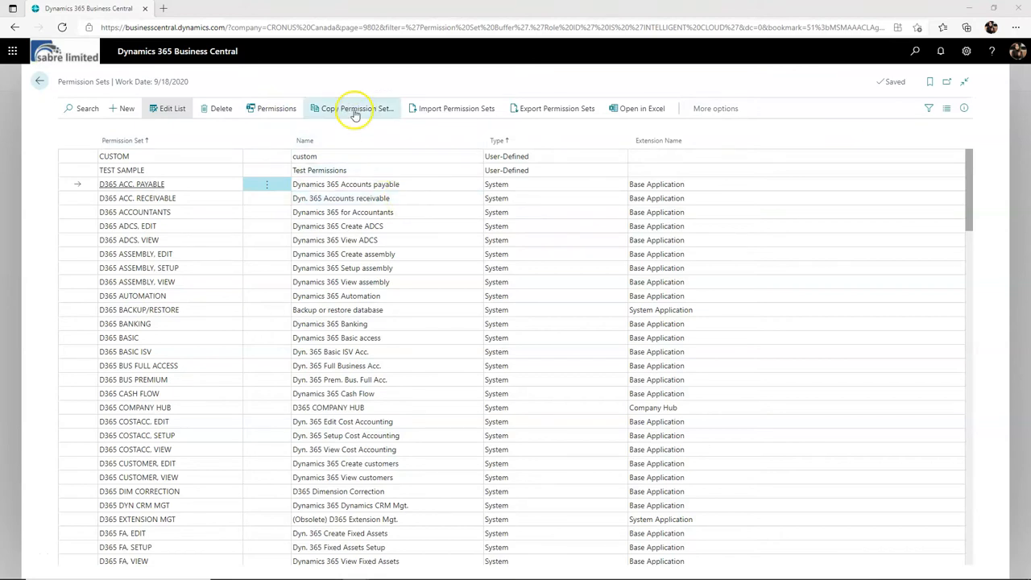
mouse_move(354, 108)
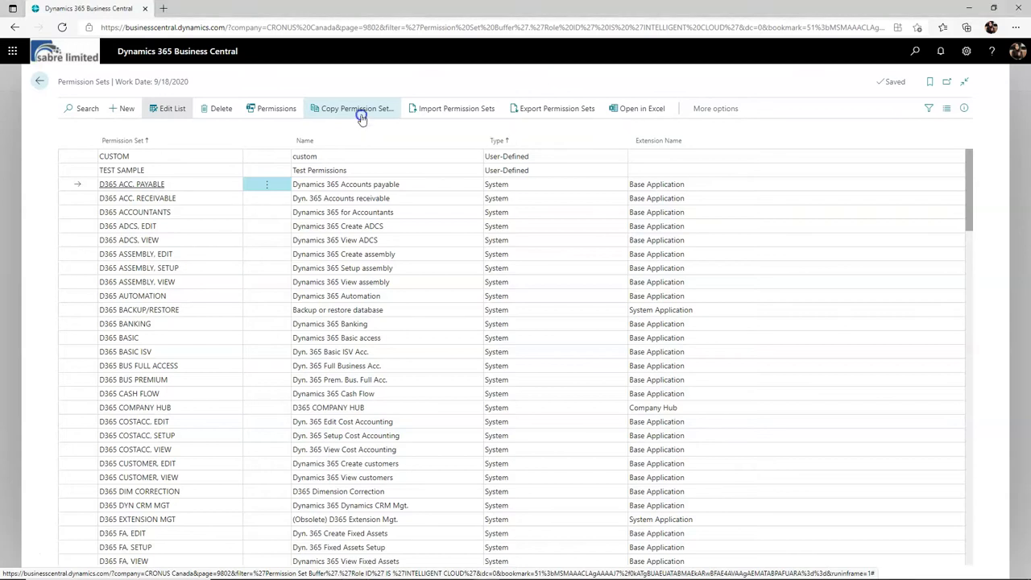
Copy D365 ACC. PAYABLE into a new permission set Test Sample 1 and confirm its creation.
click(357, 108)
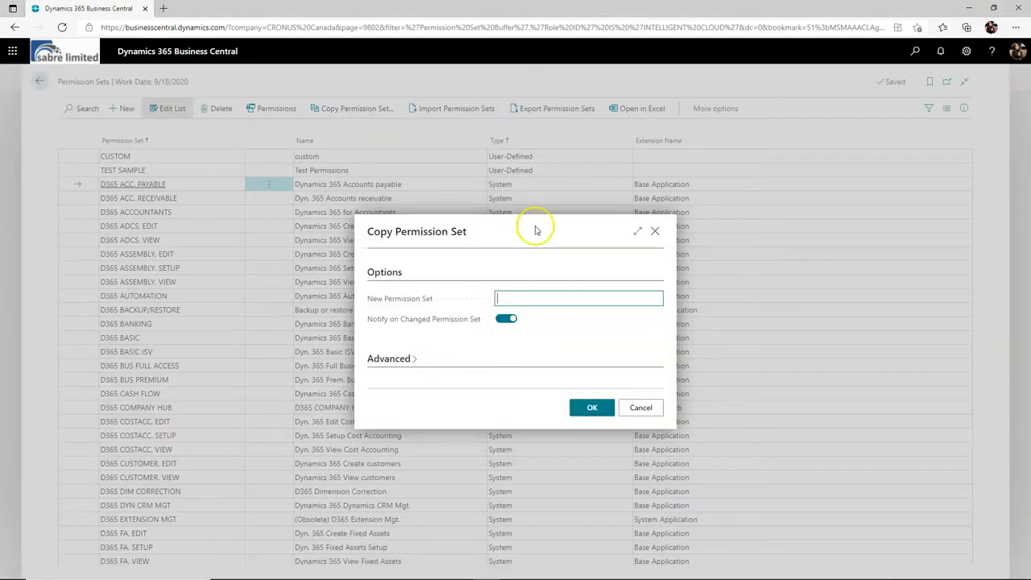
mouse_move(539, 288)
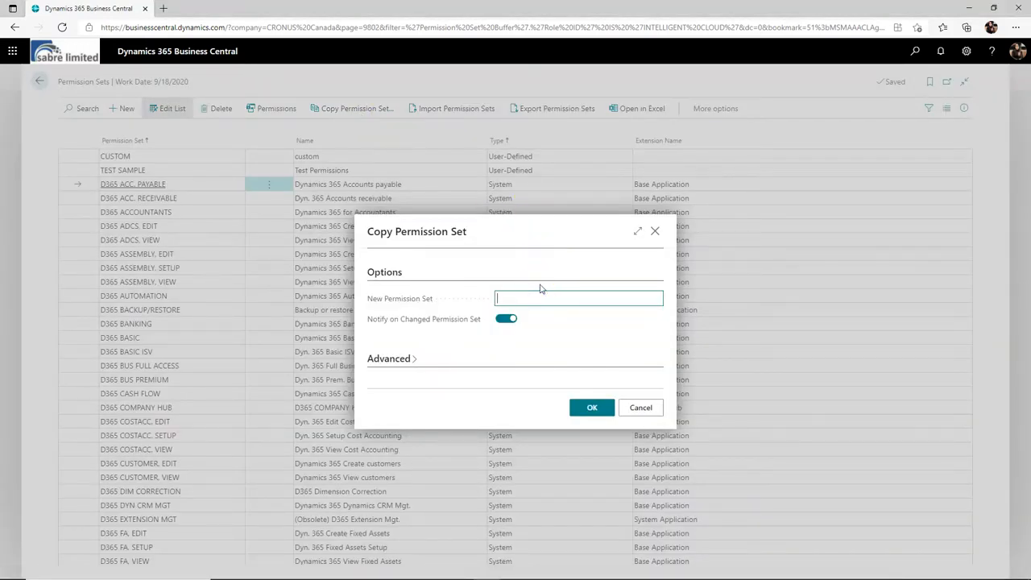
text(Test Sample)
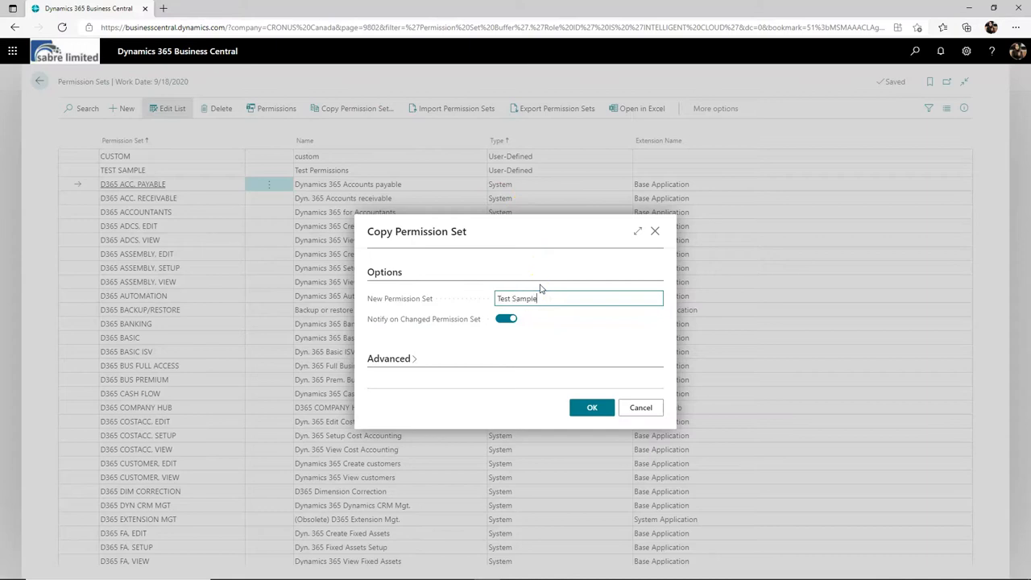
text(1)
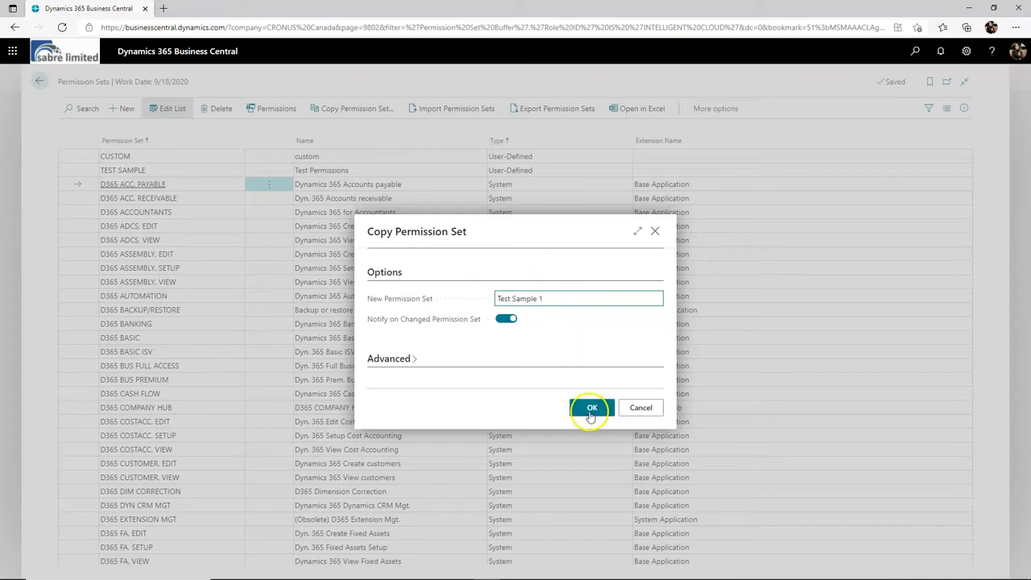
click(591, 406)
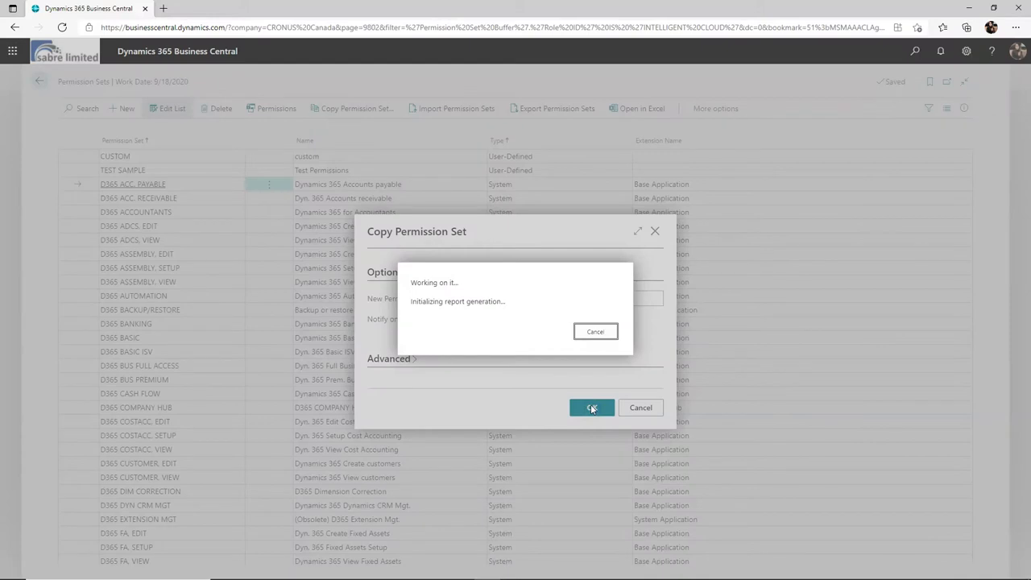
click(593, 408)
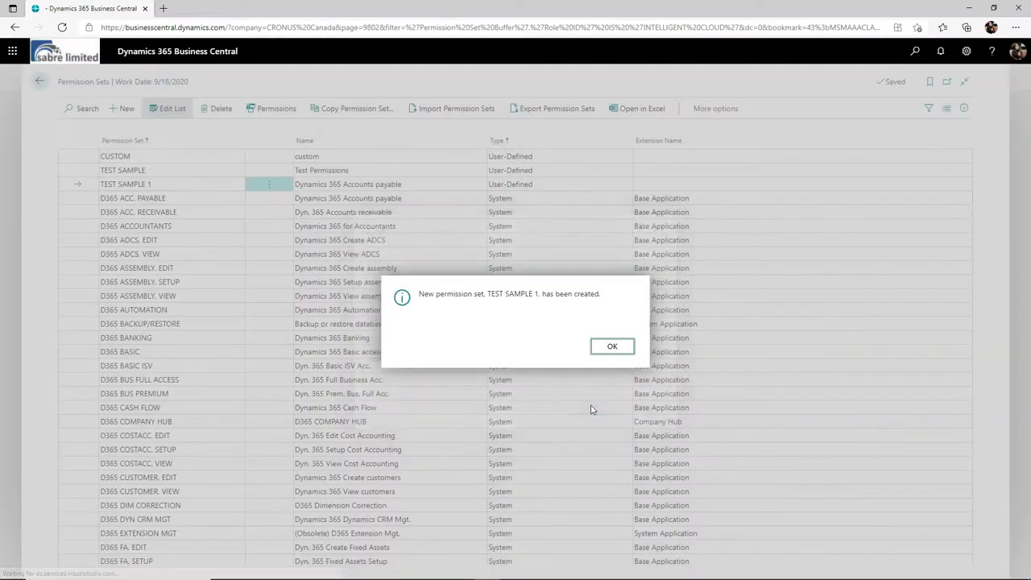
click(612, 344)
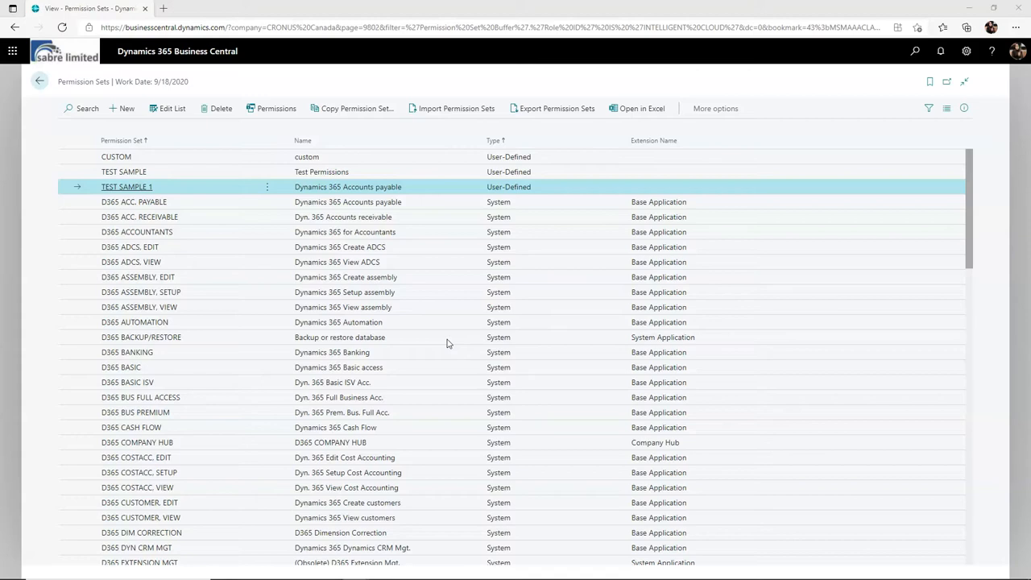
mouse_move(412, 274)
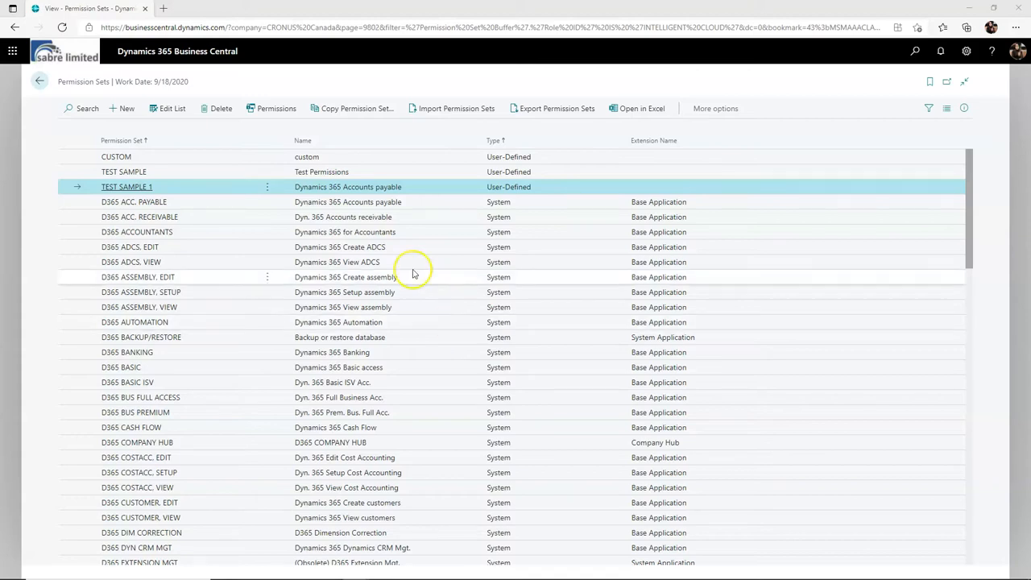
Review TEST SAMPLE 1's permission lines with their read, insert, modify and delete rights.
click(277, 108)
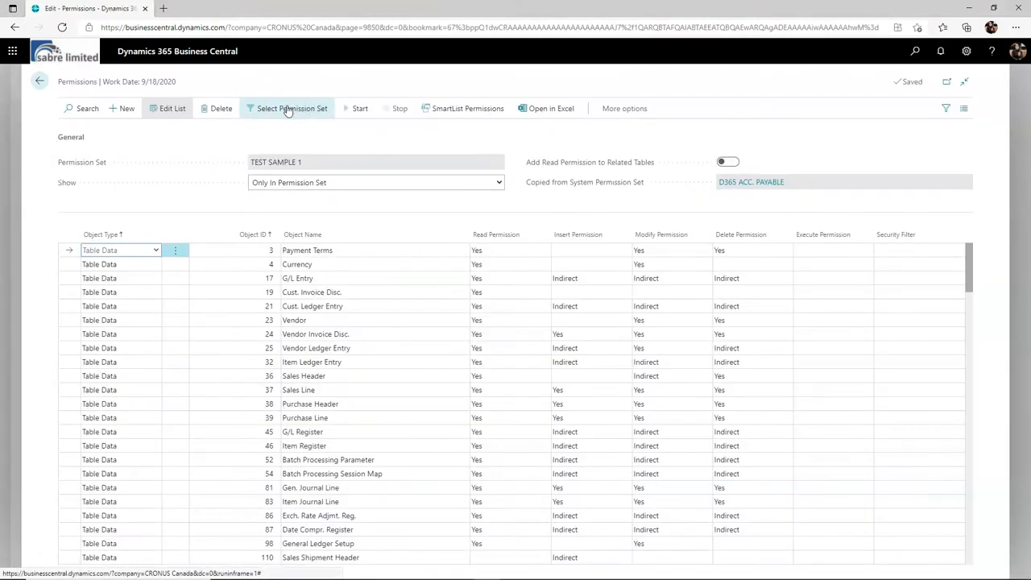
mouse_move(291, 108)
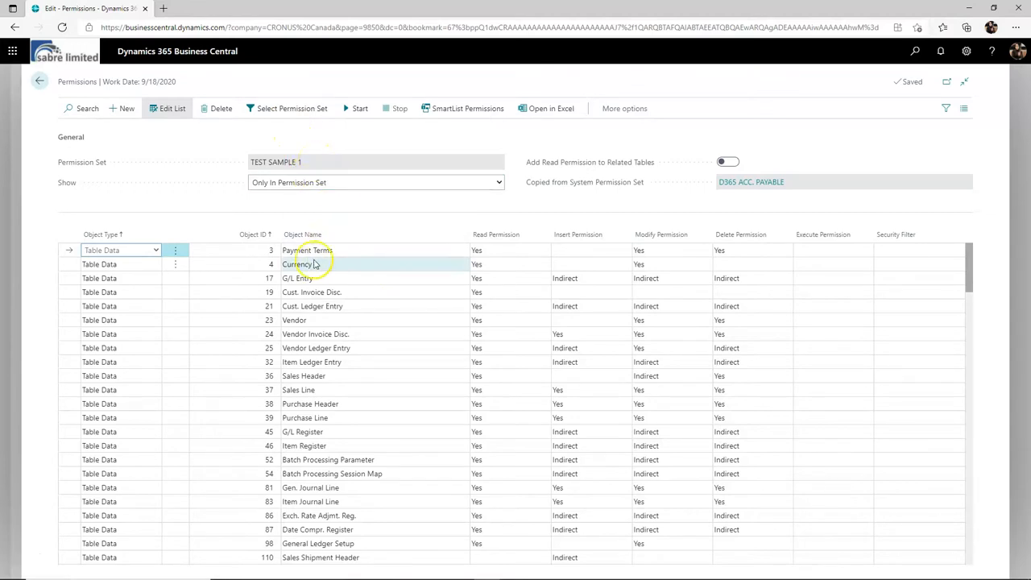
click(306, 375)
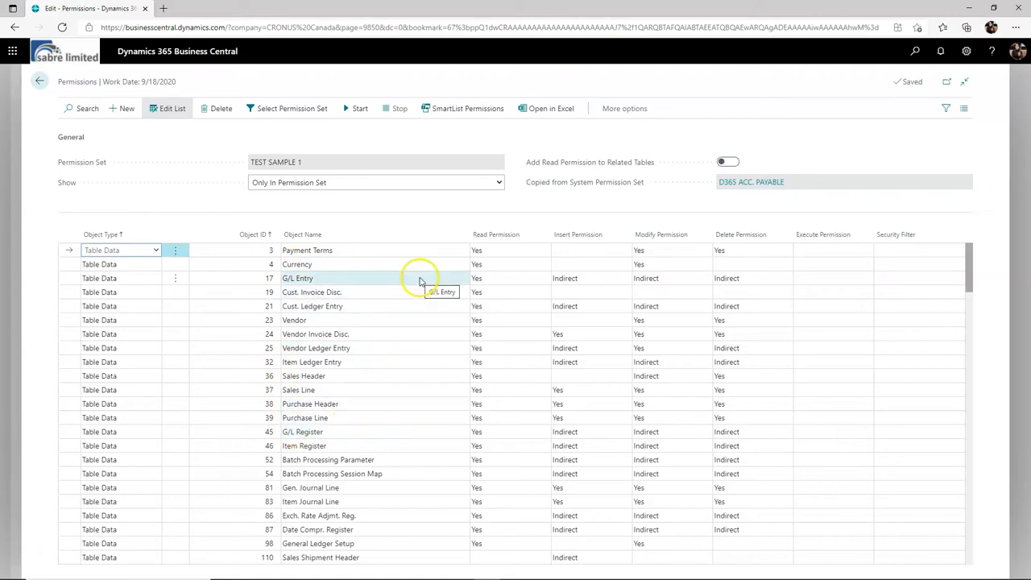
mouse_move(705, 254)
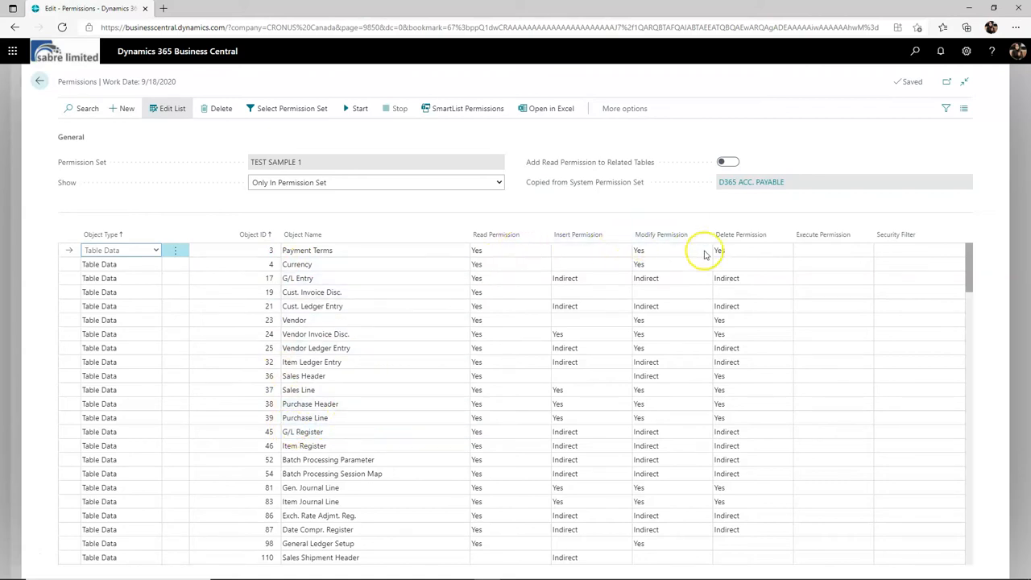
mouse_move(335, 250)
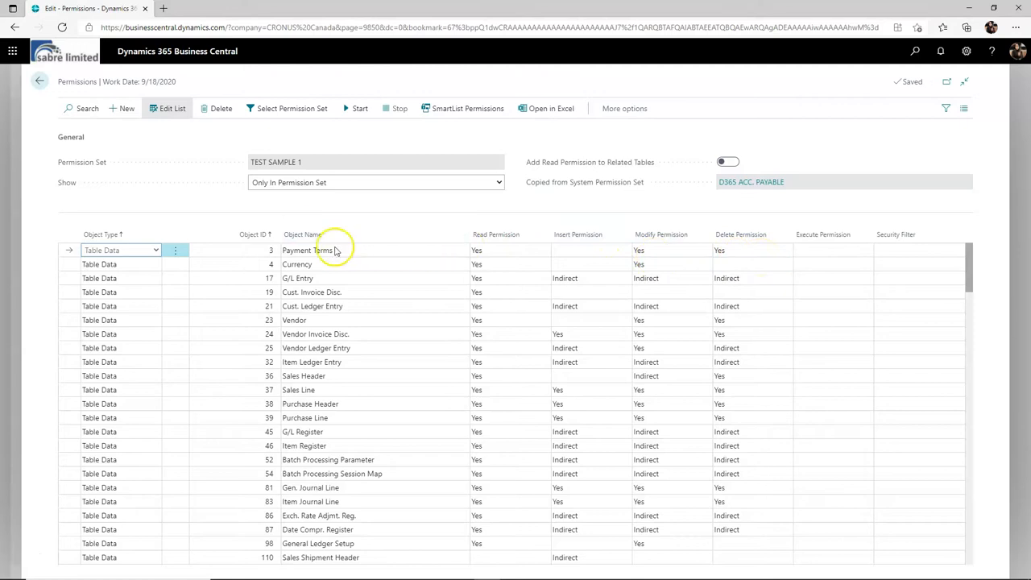
mouse_move(425, 253)
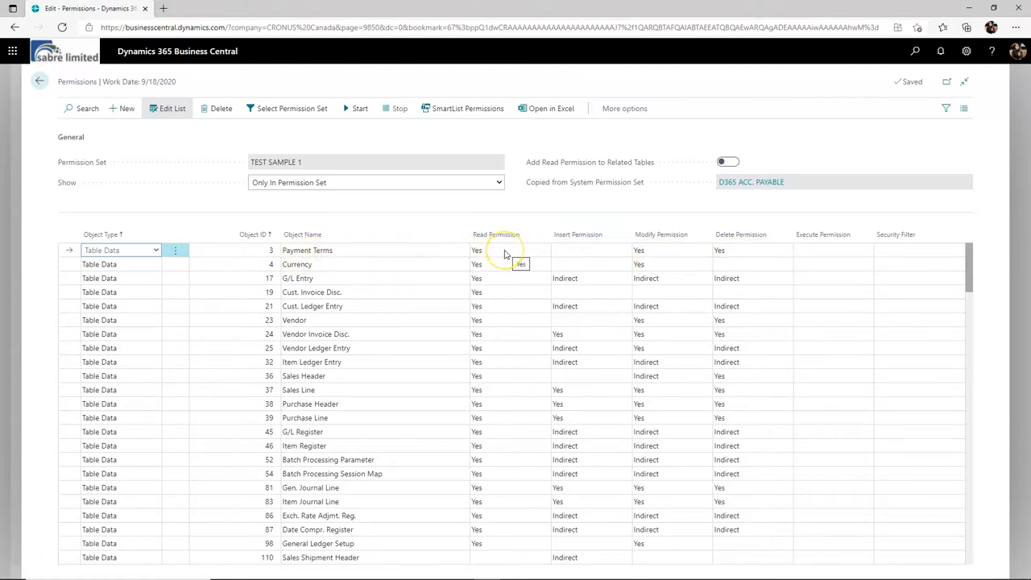
mouse_move(578, 258)
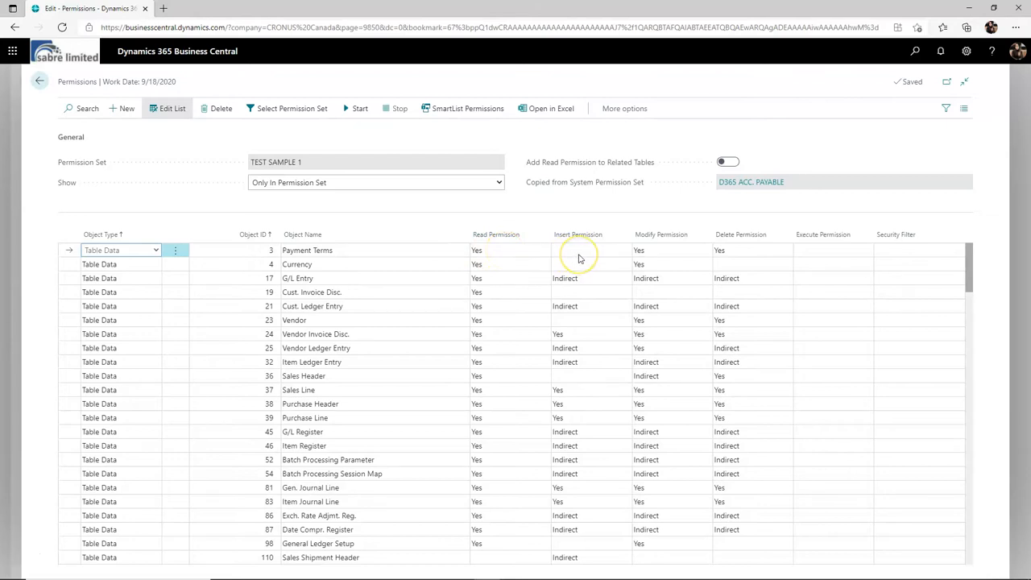
mouse_move(578, 256)
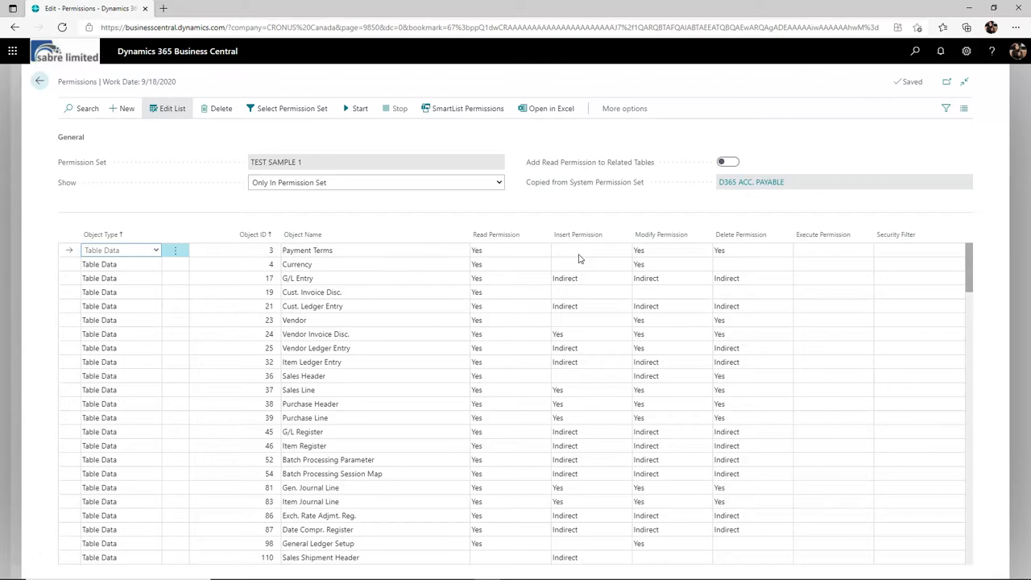
mouse_move(660, 251)
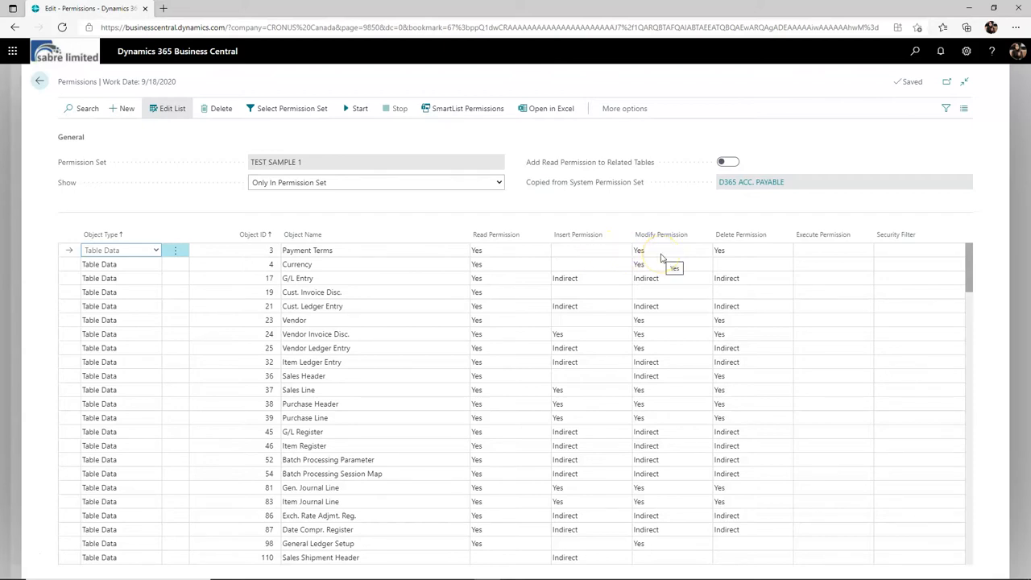
mouse_move(753, 257)
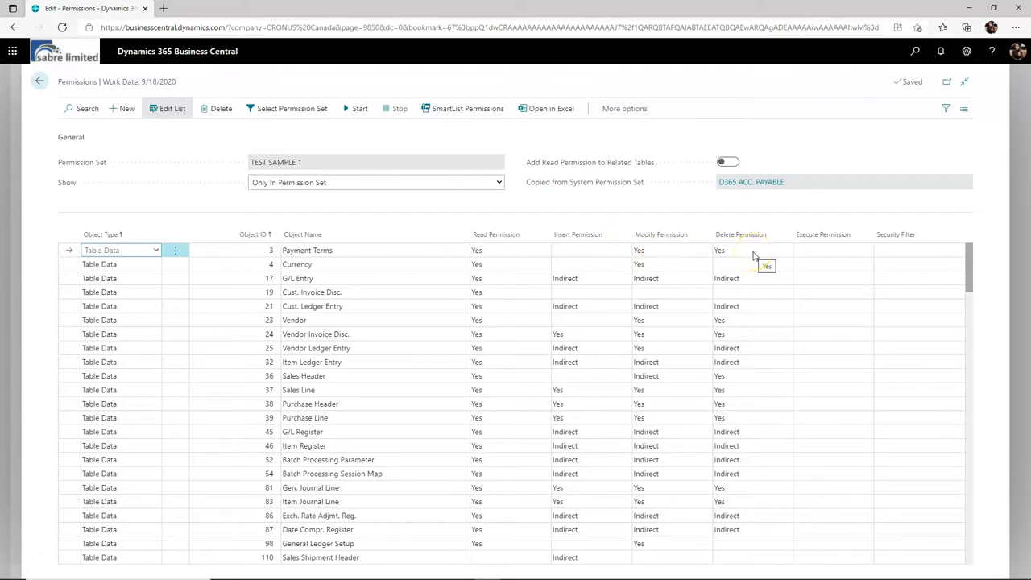
mouse_move(574, 255)
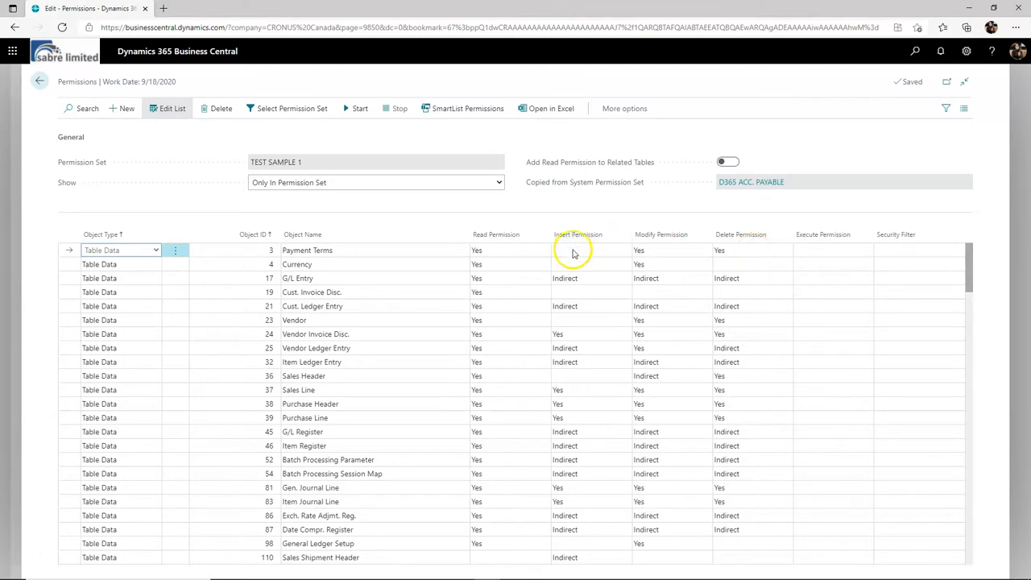
mouse_move(573, 256)
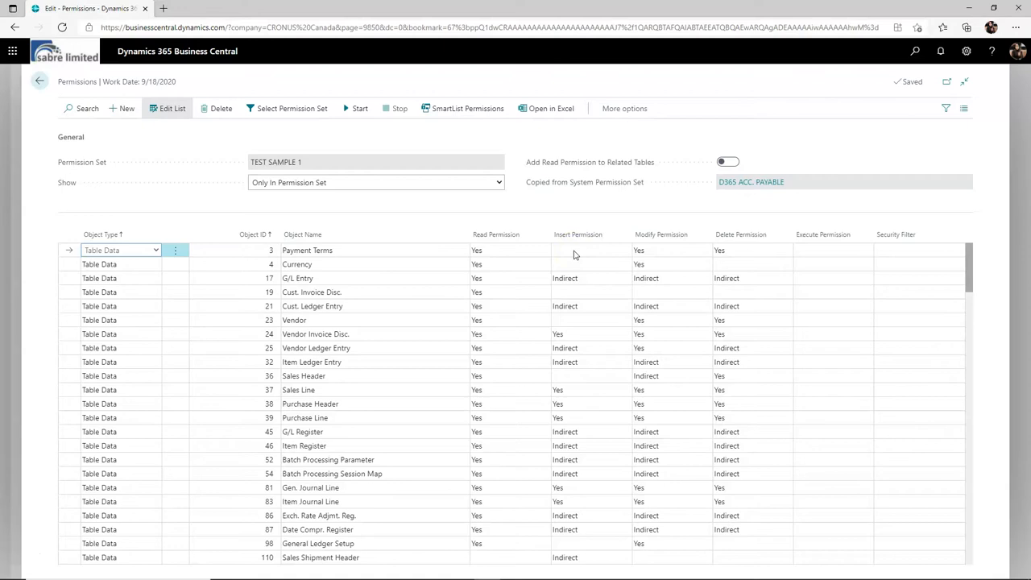
click(576, 277)
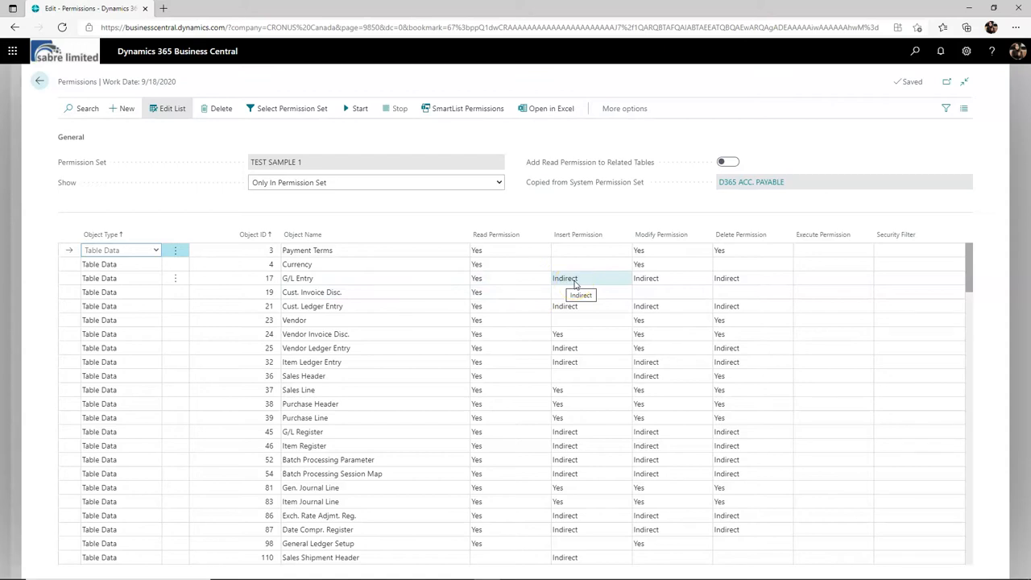
mouse_move(594, 283)
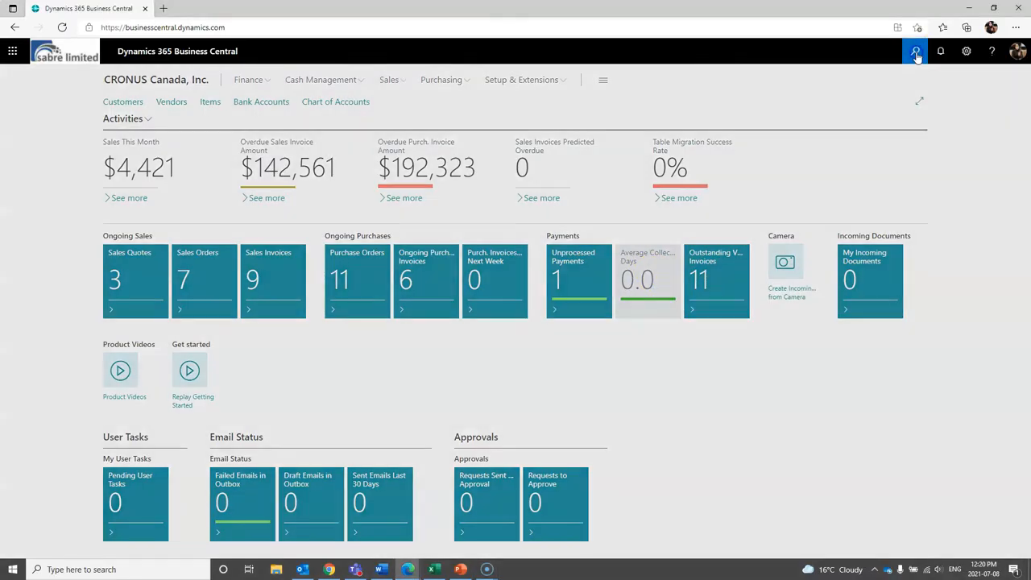
Add user group PURCHASHING named Test on the User Groups list.
click(915, 50)
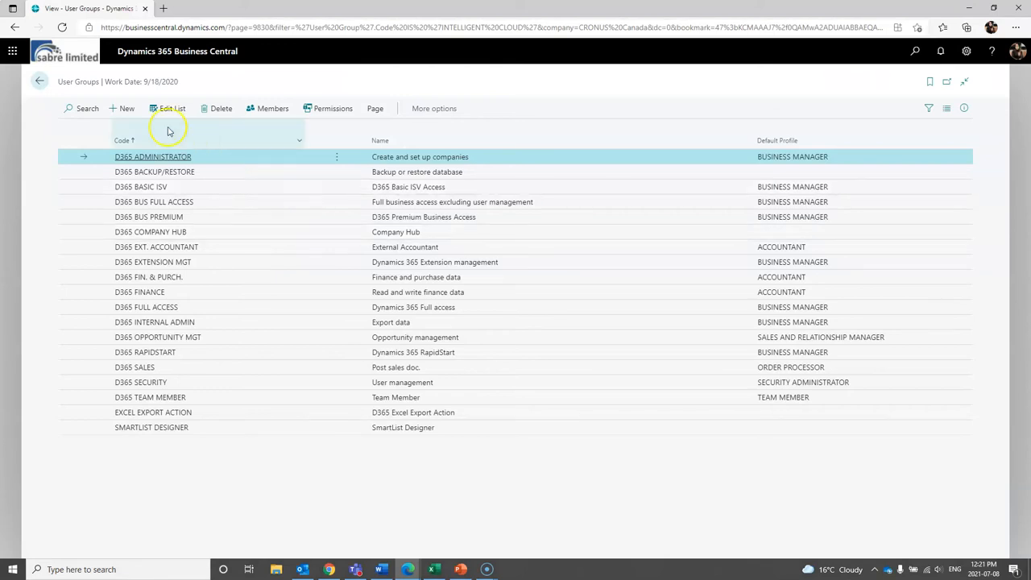
click(126, 108)
text(PURCHASHING)
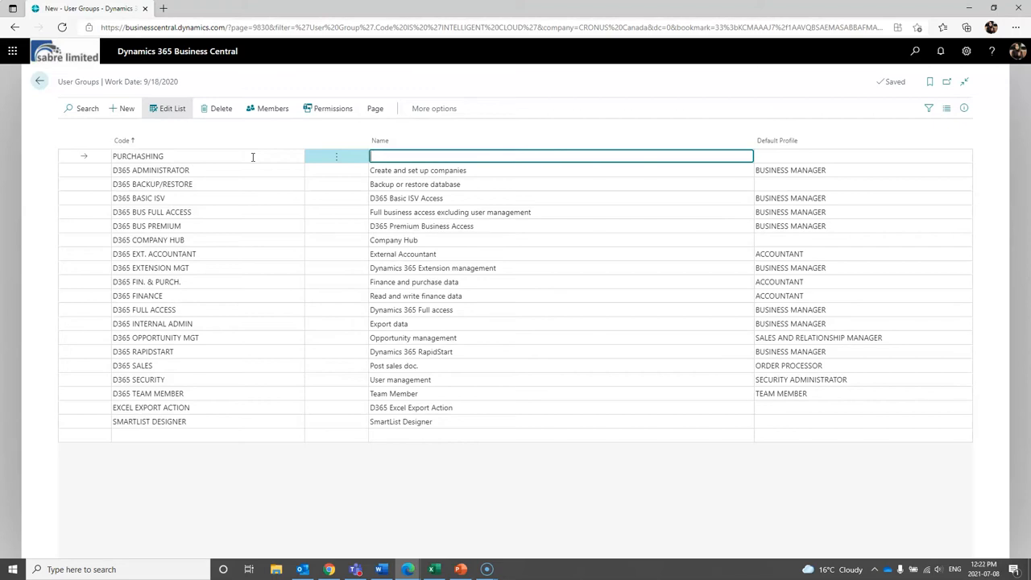
text(Test)
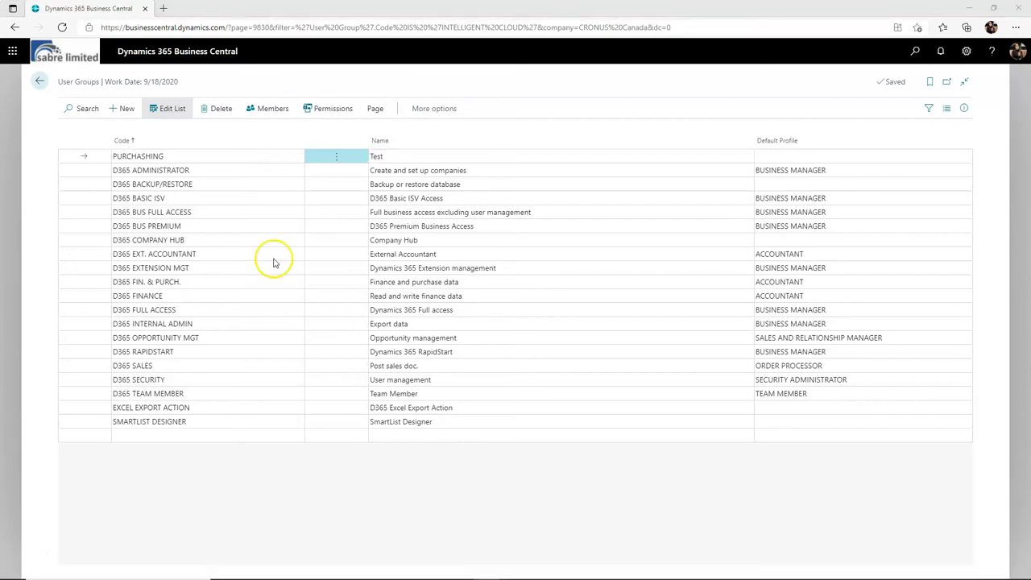
mouse_move(77, 161)
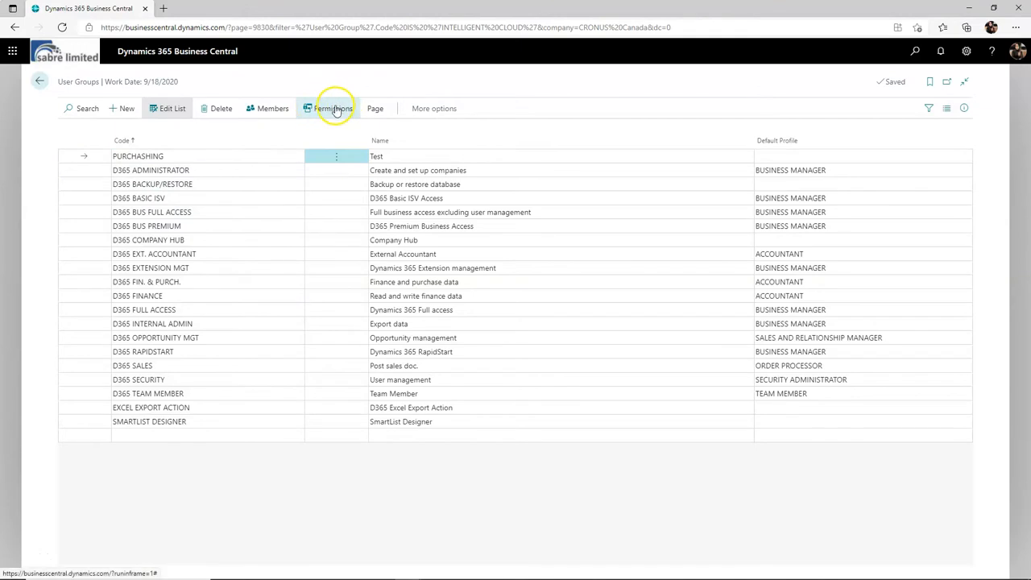
Browse the Permission Set lookup for the PURCHASHING group, filtering on 'purch'.
click(328, 108)
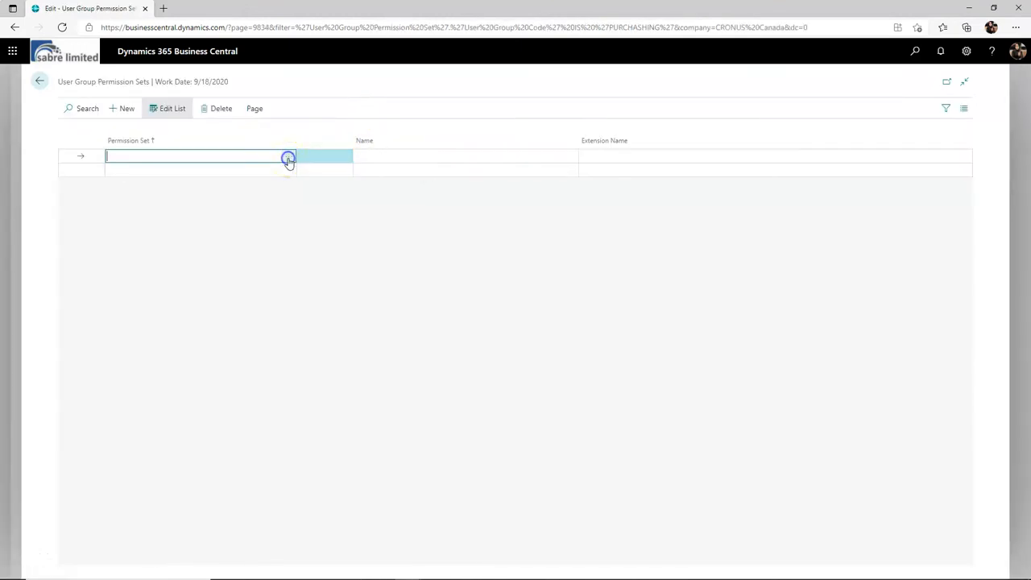
click(288, 156)
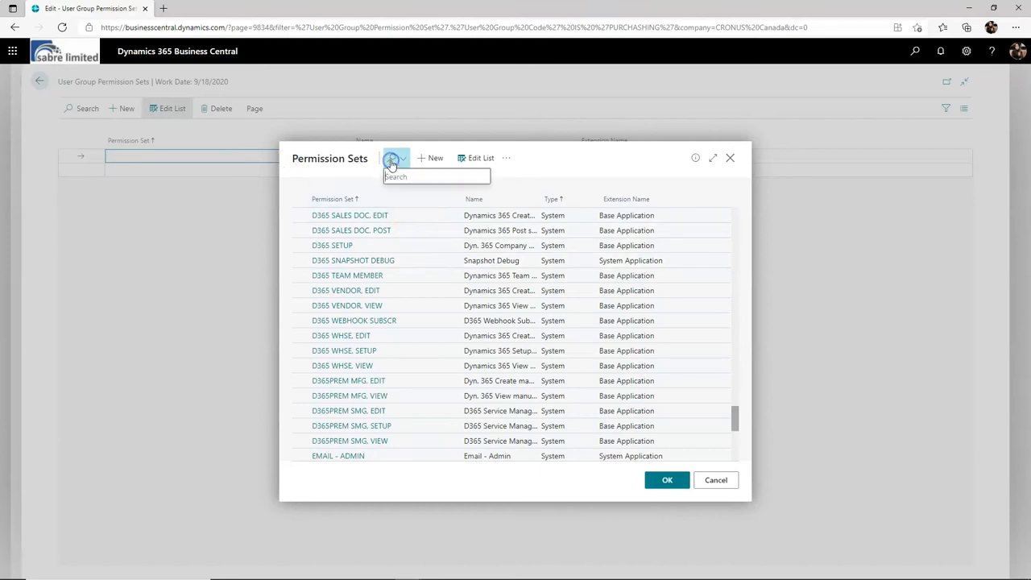
text(purch)
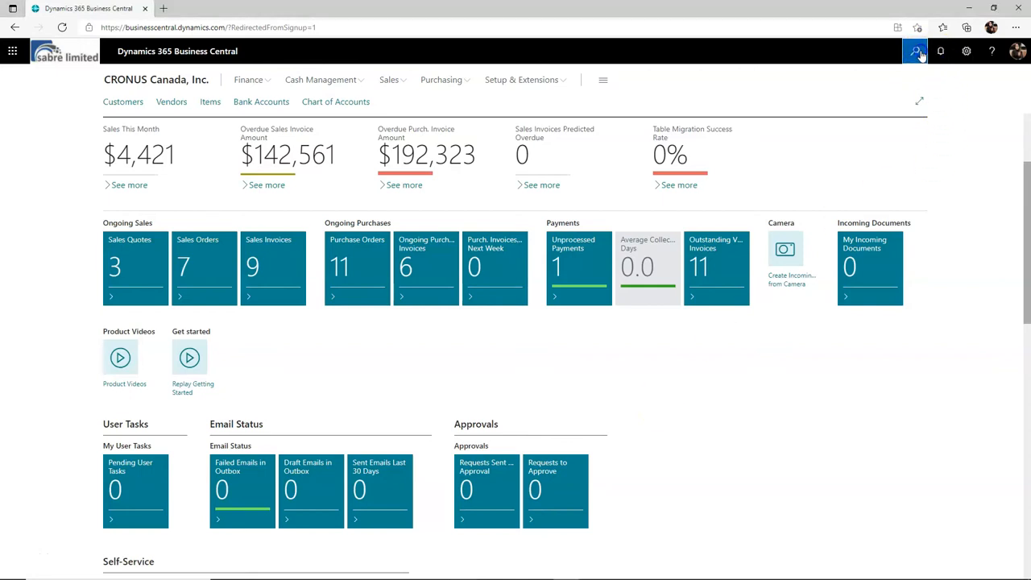
On the user's card, assign the TEST SAMPLE permission set on a new line.
click(914, 50)
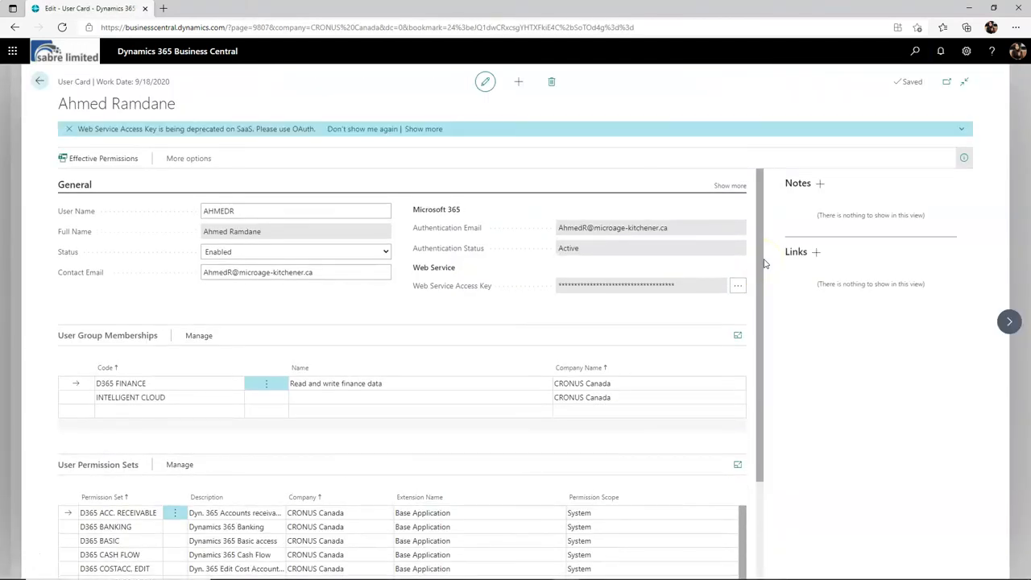
scroll(down, 3)
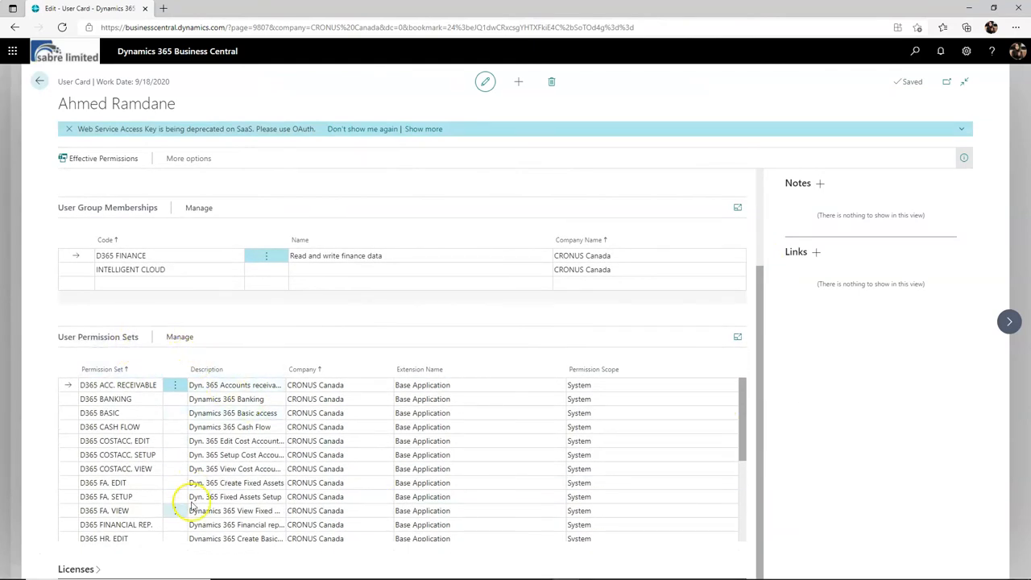
scroll(down, 3)
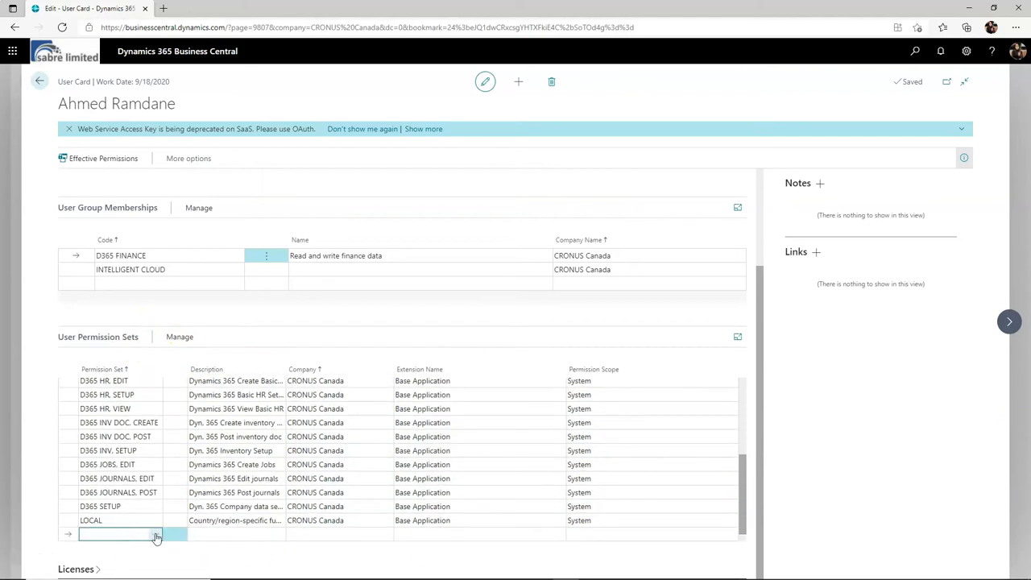
click(158, 535)
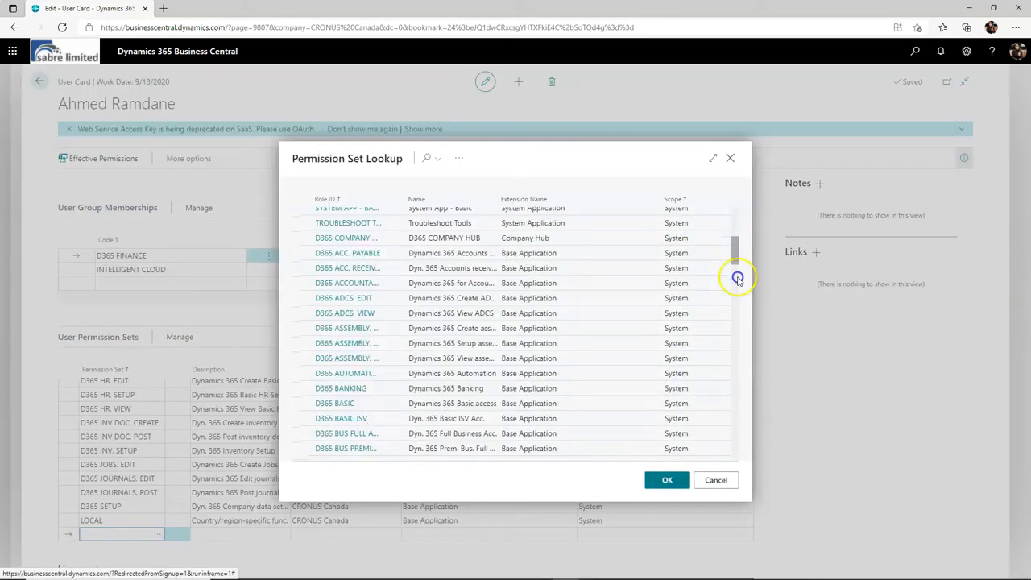
scroll(down, 3)
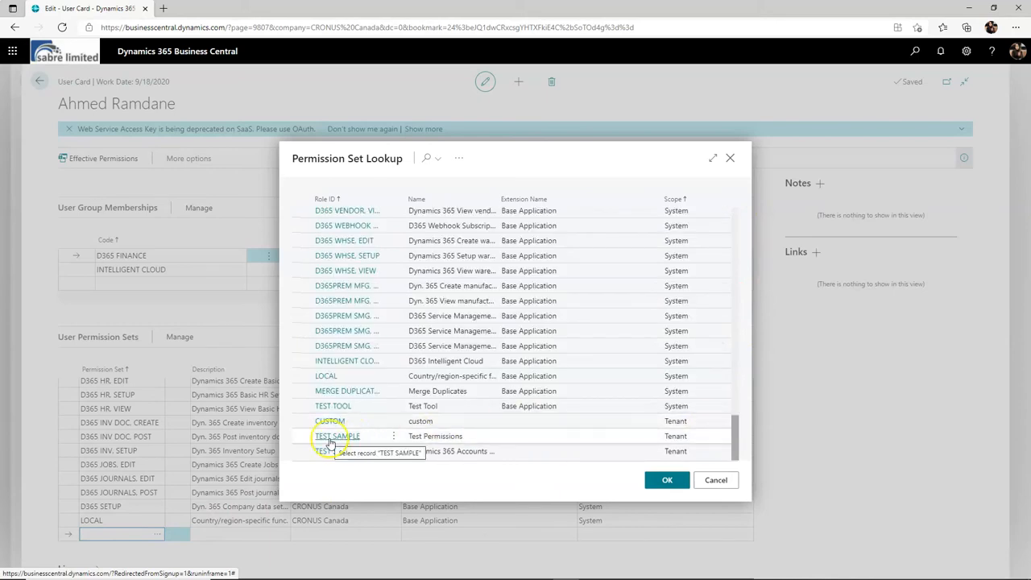
click(666, 479)
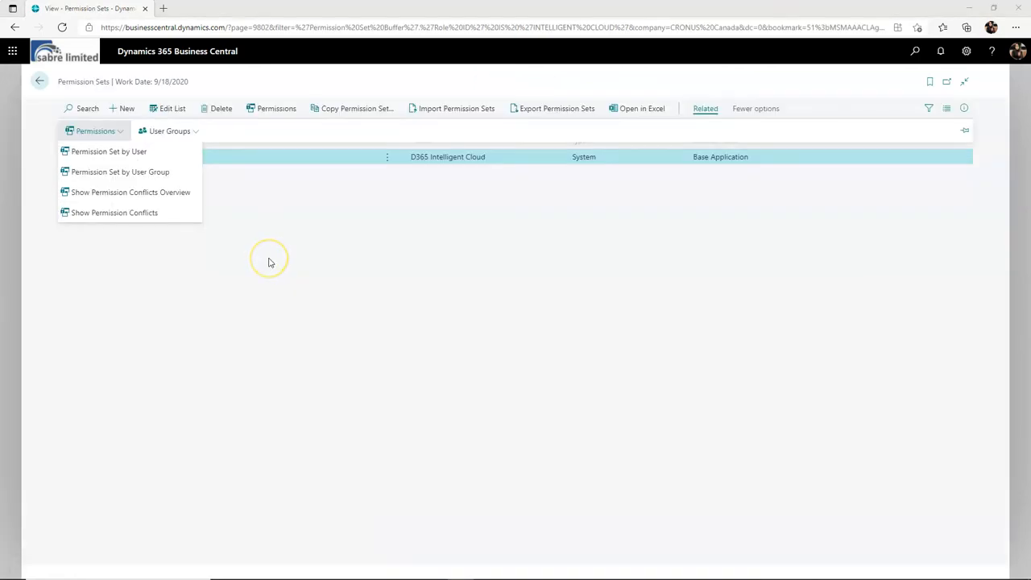
mouse_move(271, 261)
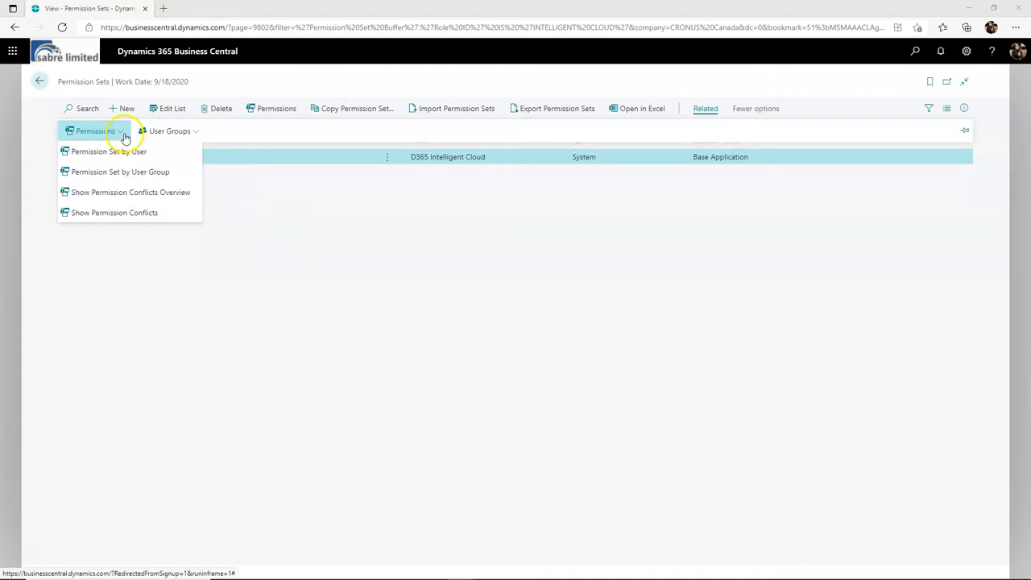
mouse_move(148, 152)
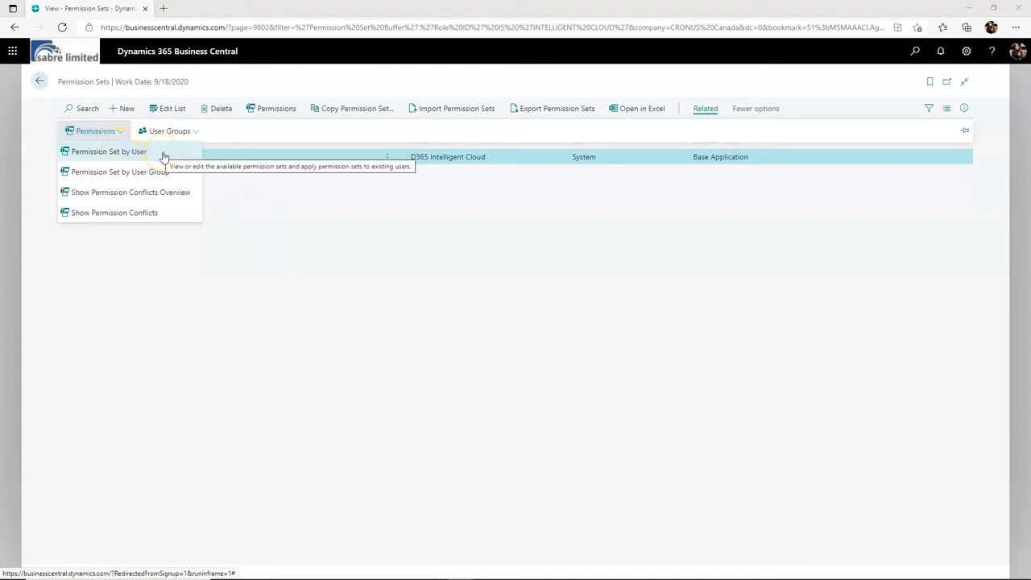
mouse_move(181, 177)
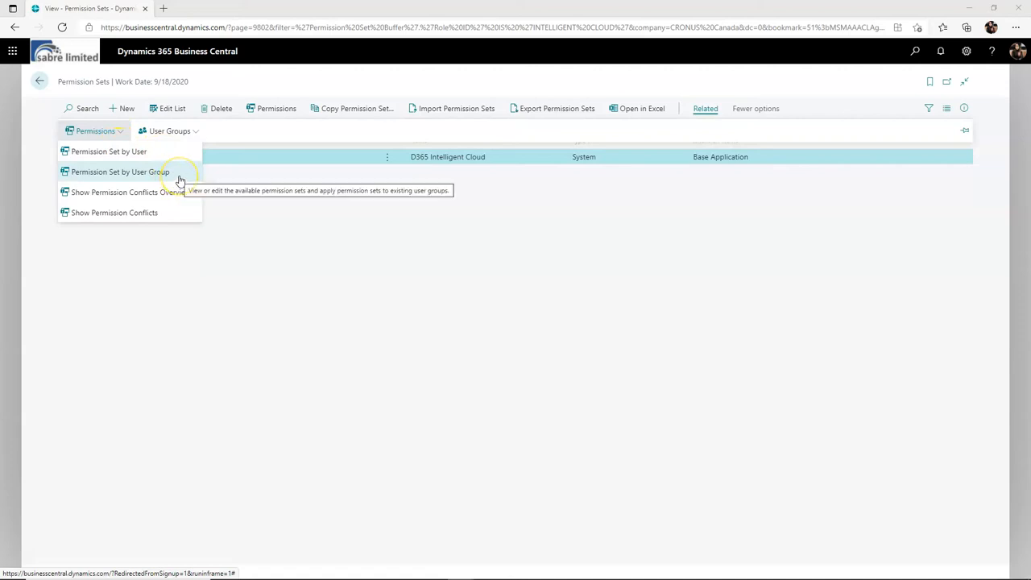
mouse_move(177, 171)
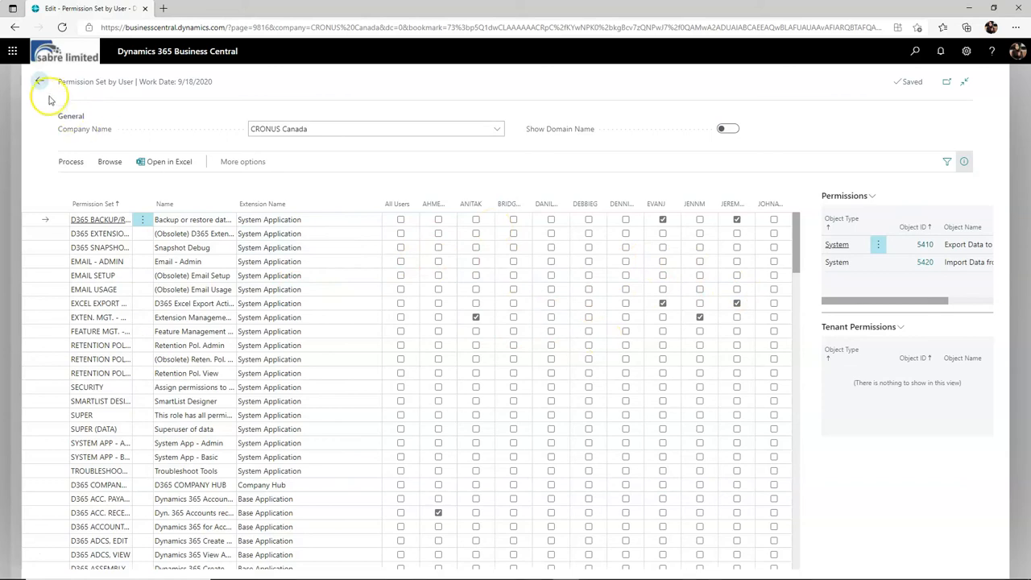
click(38, 81)
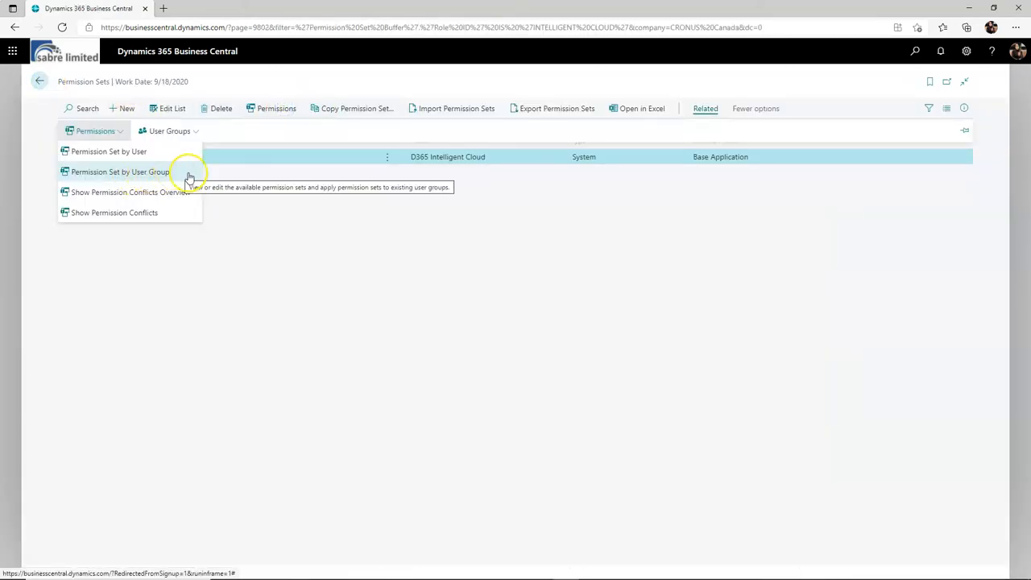
mouse_move(187, 175)
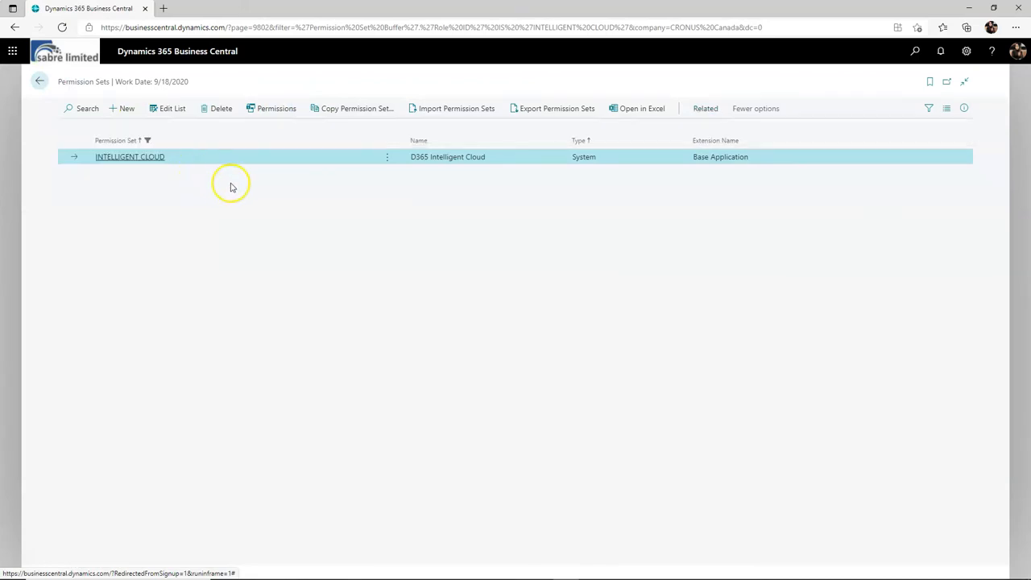
Review the Permission Set by User Group grid, then start a new Tell Me search.
click(129, 156)
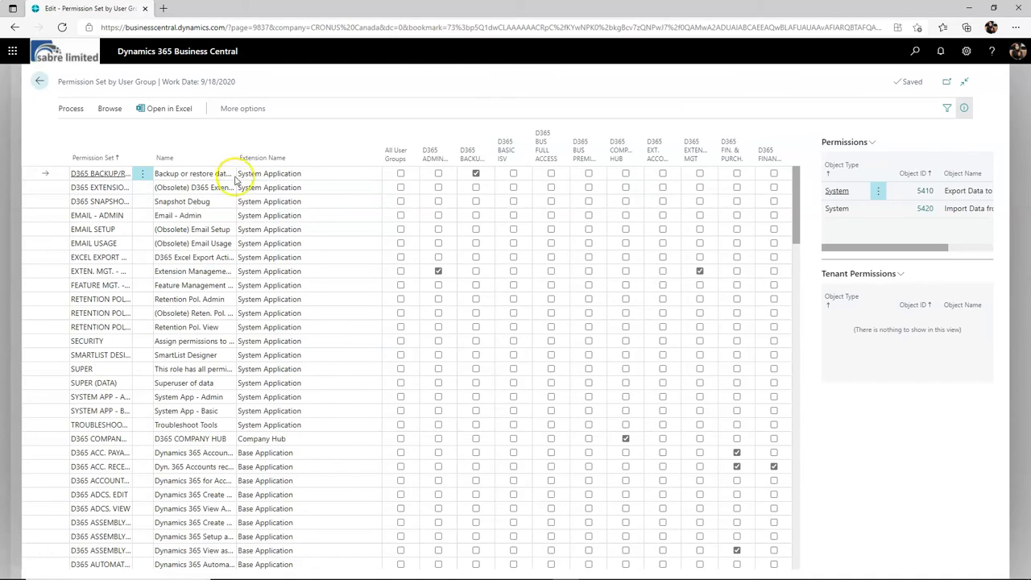
scroll(down, 3)
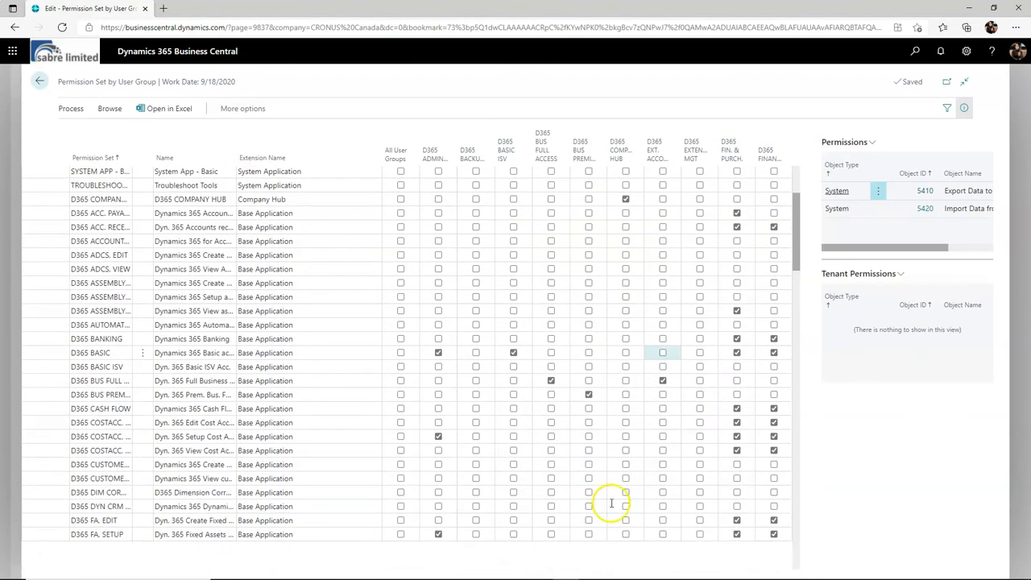
click(915, 50)
text(Perm)
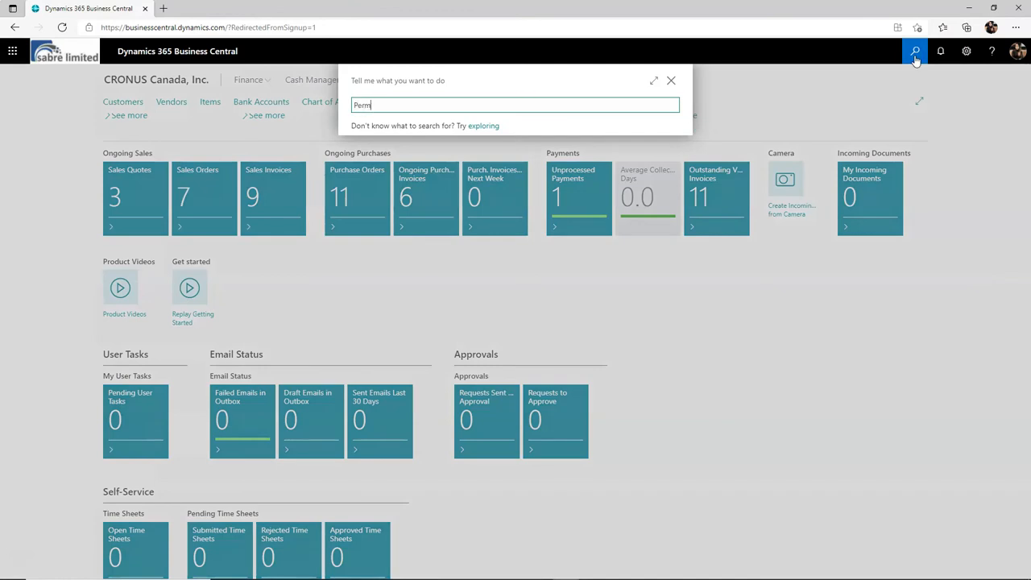
Open Permission Sets and view TEST SAMPLE's table data lines such as Payment Terms and Language.
text(ission S)
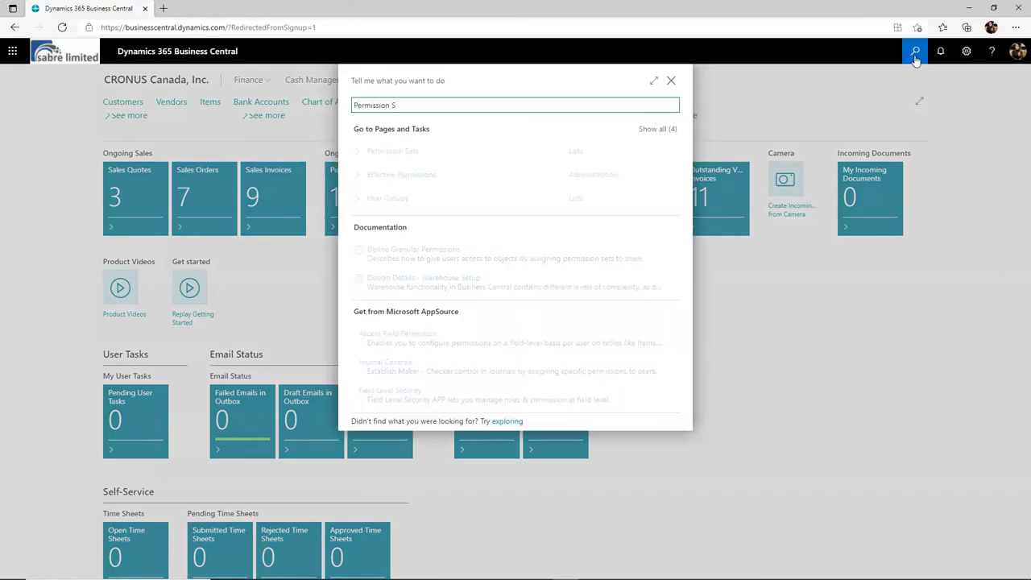
click(393, 151)
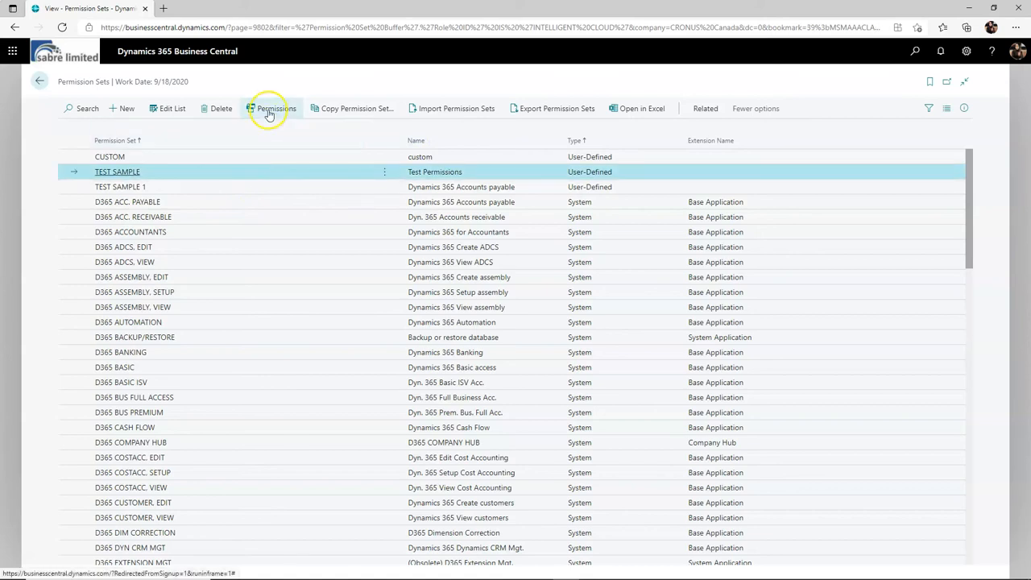
click(270, 108)
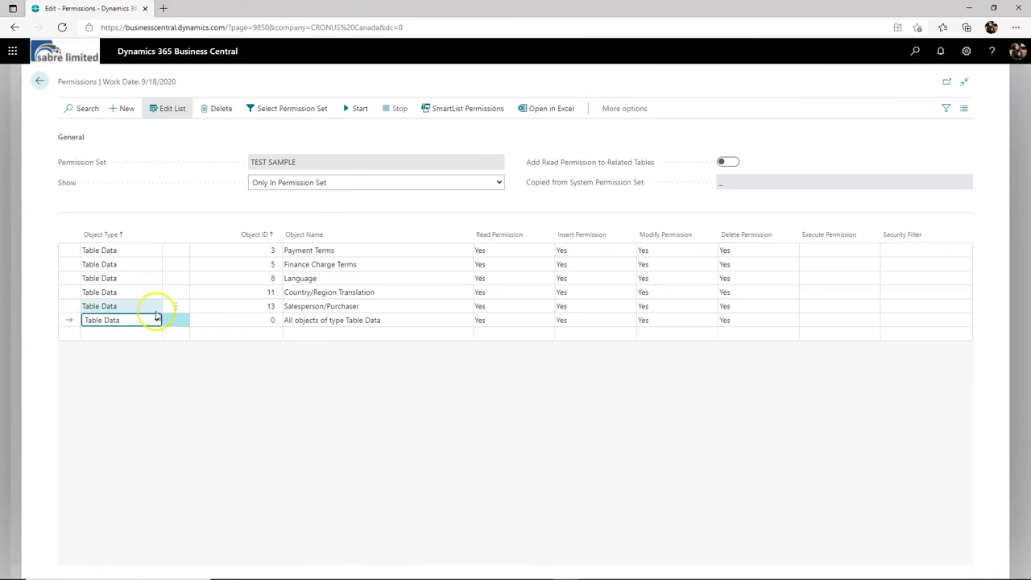
Add table 18 (Customer) to TEST SAMPLE with Read permission Yes and begin recording.
click(272, 319)
text(18)
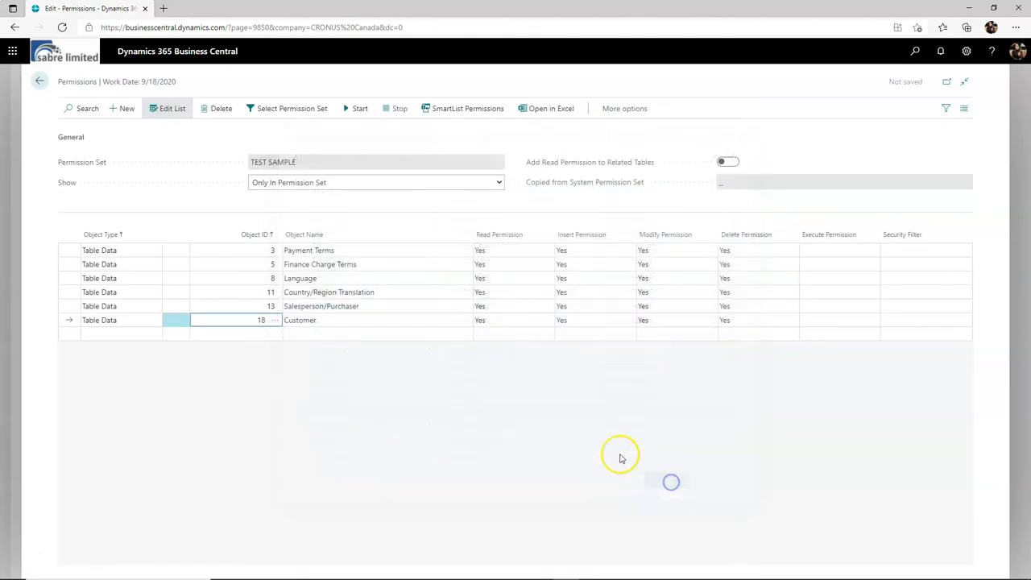
click(512, 319)
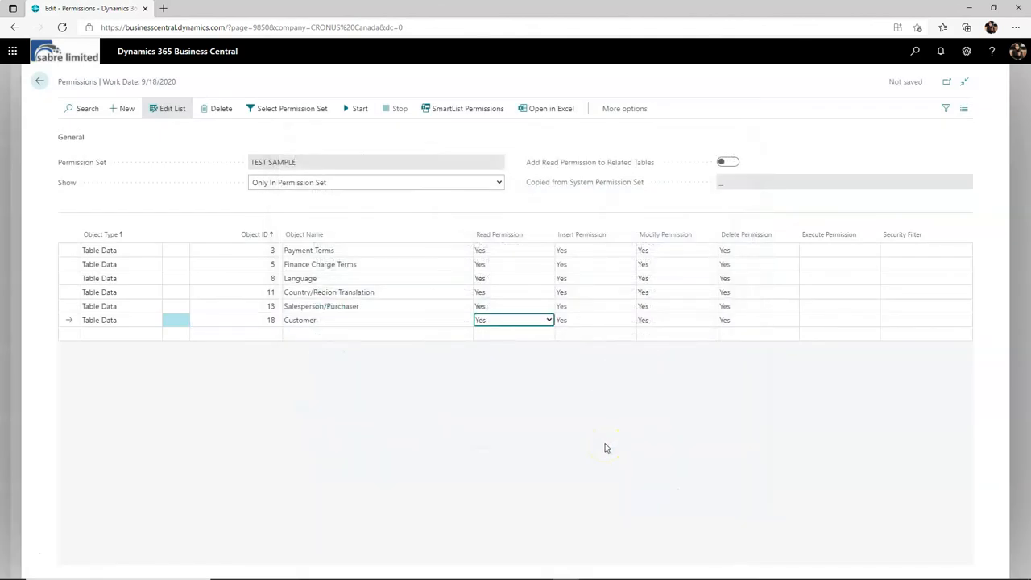
mouse_move(361, 129)
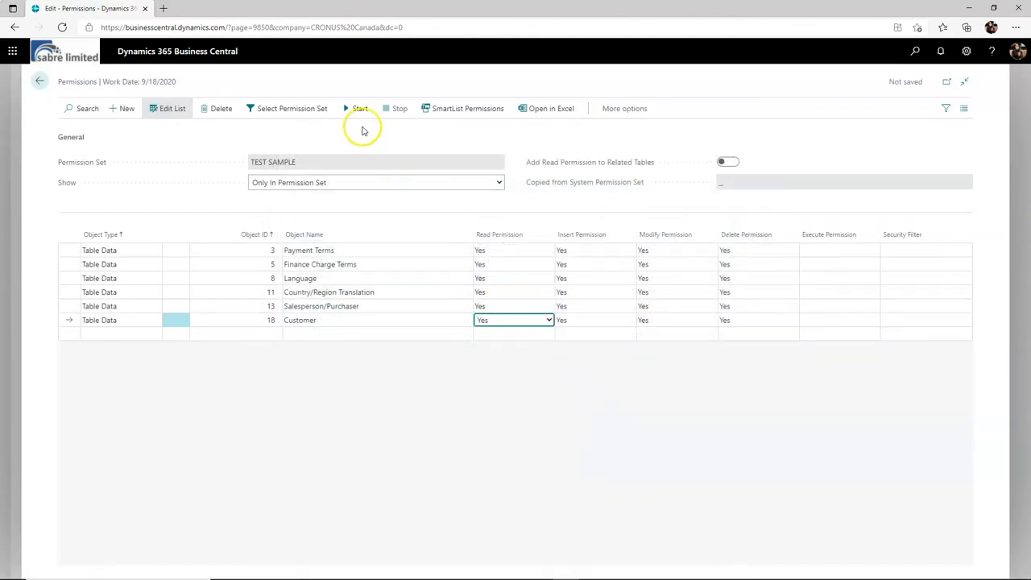
mouse_move(359, 108)
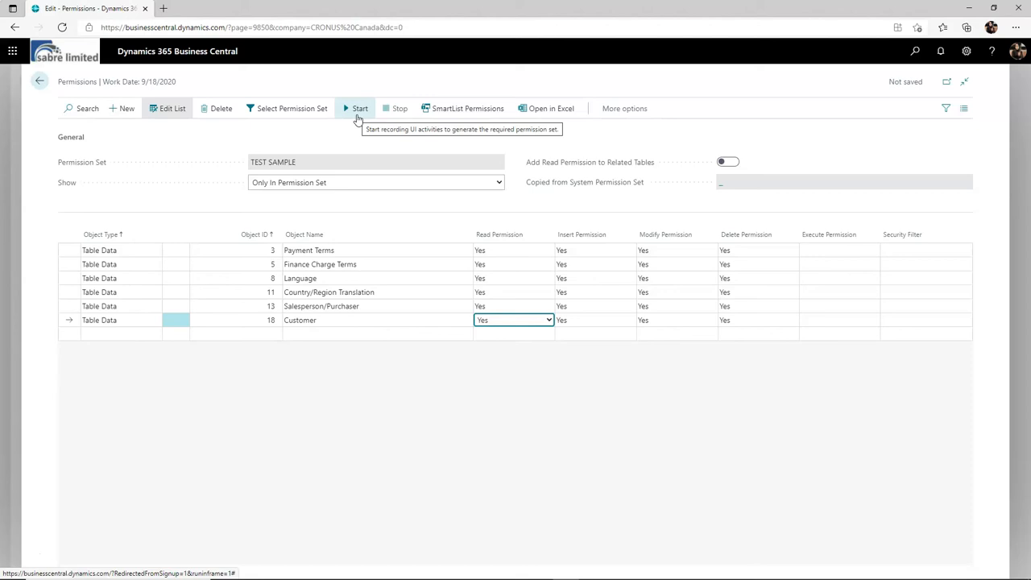
click(359, 107)
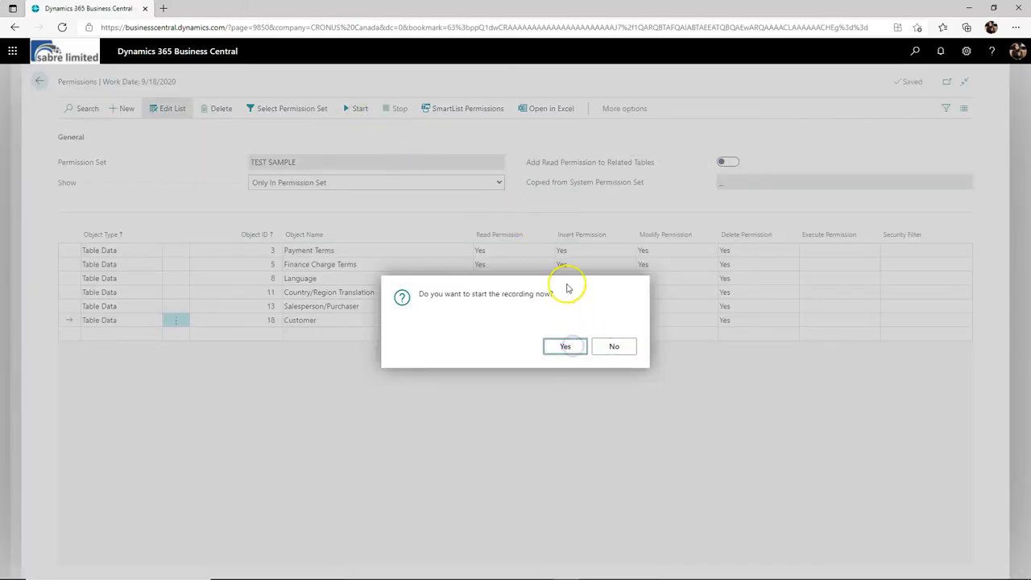
Confirm Yes to start permission recording for TEST SAMPLE.
click(563, 344)
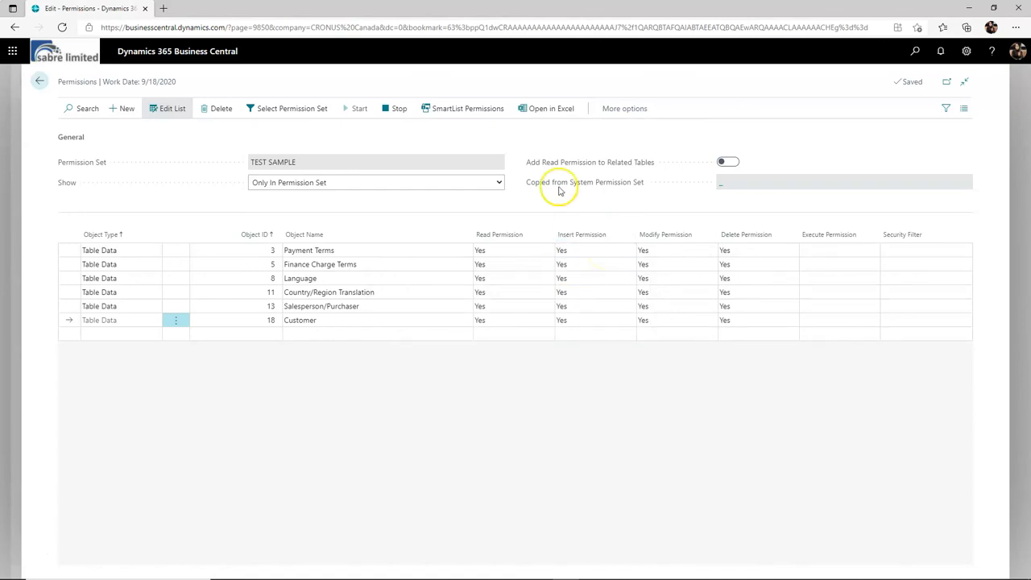
mouse_move(399, 109)
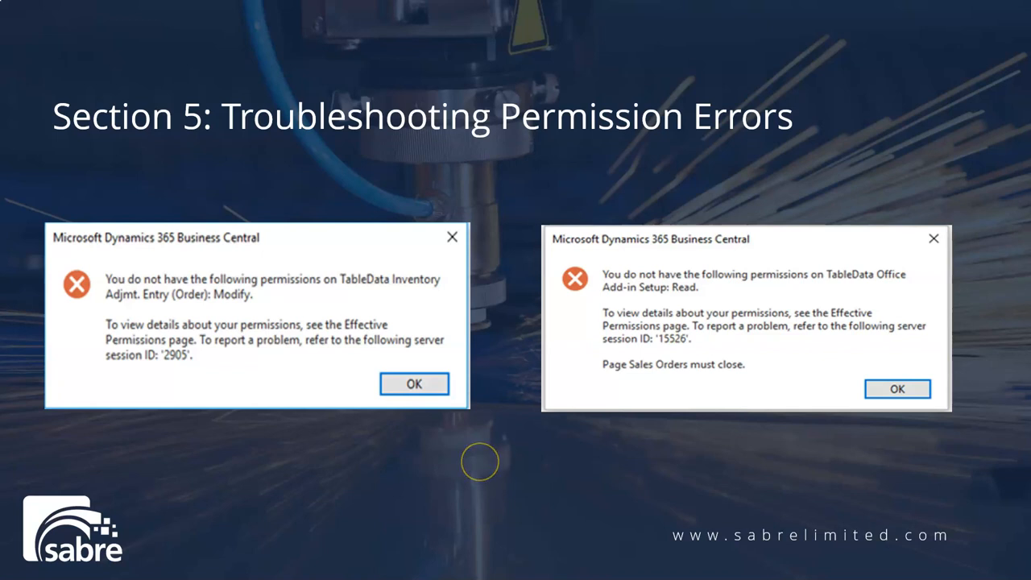
mouse_move(480, 461)
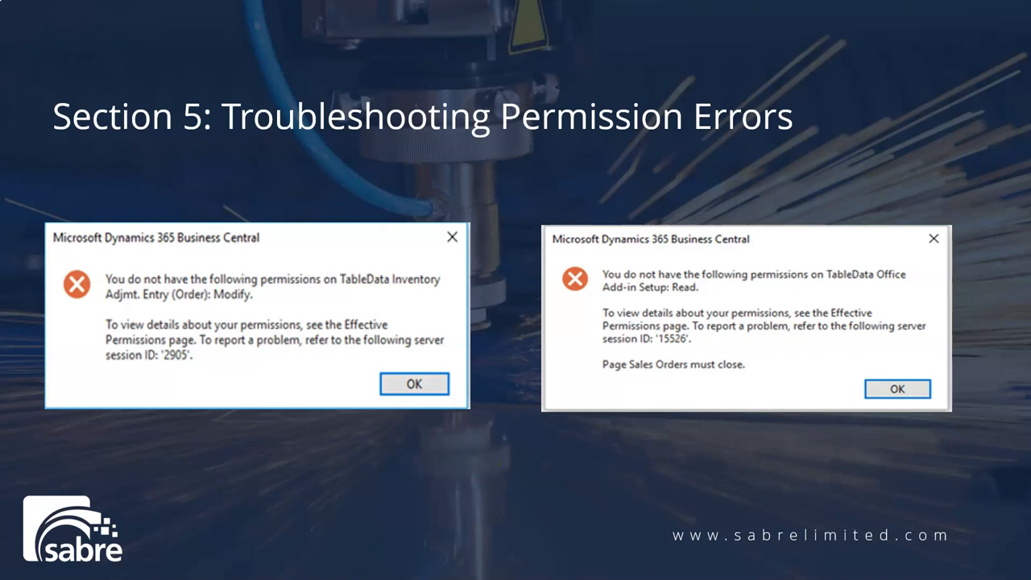